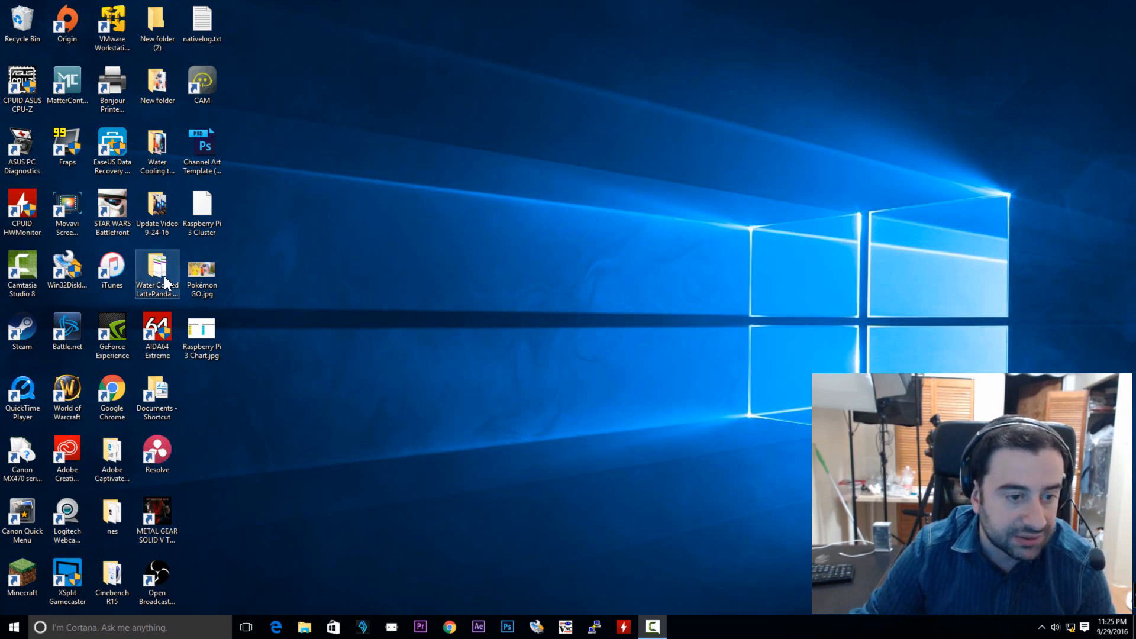
pyautogui.moveTo(158, 272)
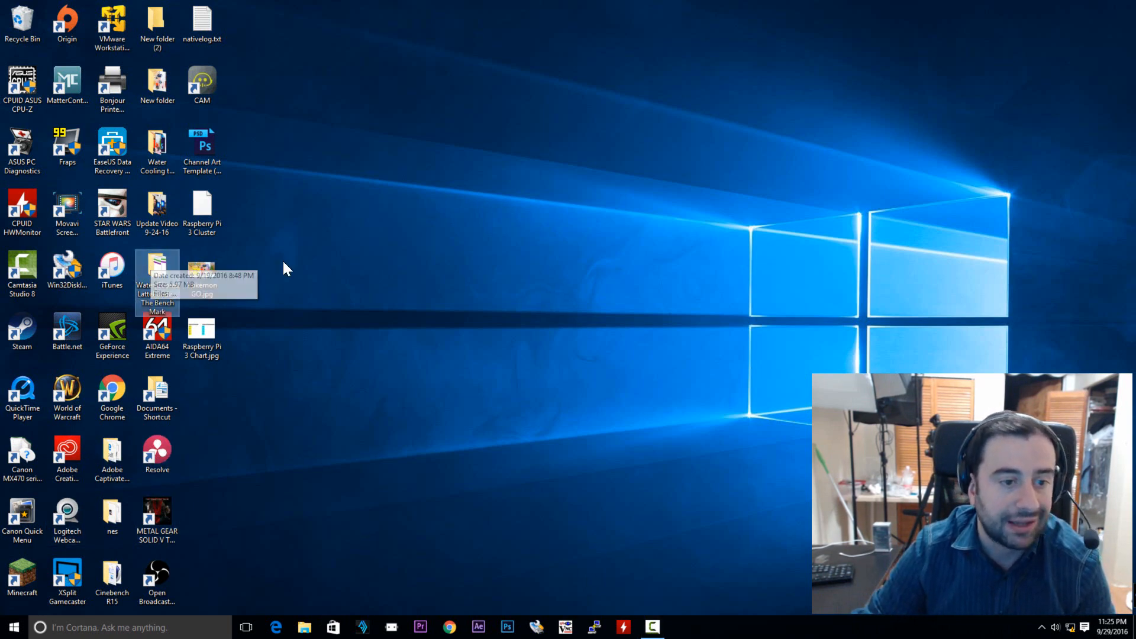
# Open the Water Cooled LattePanda - The Bench Mark folder from the desktop
pyautogui.doubleClick(157, 268)
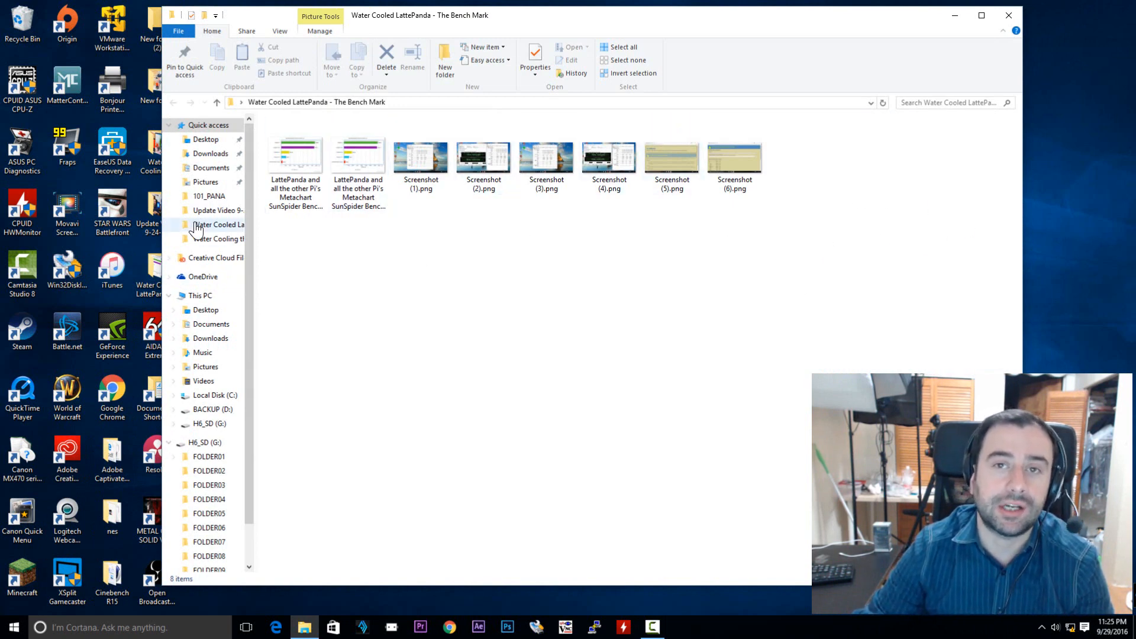
pyautogui.moveTo(855, 263)
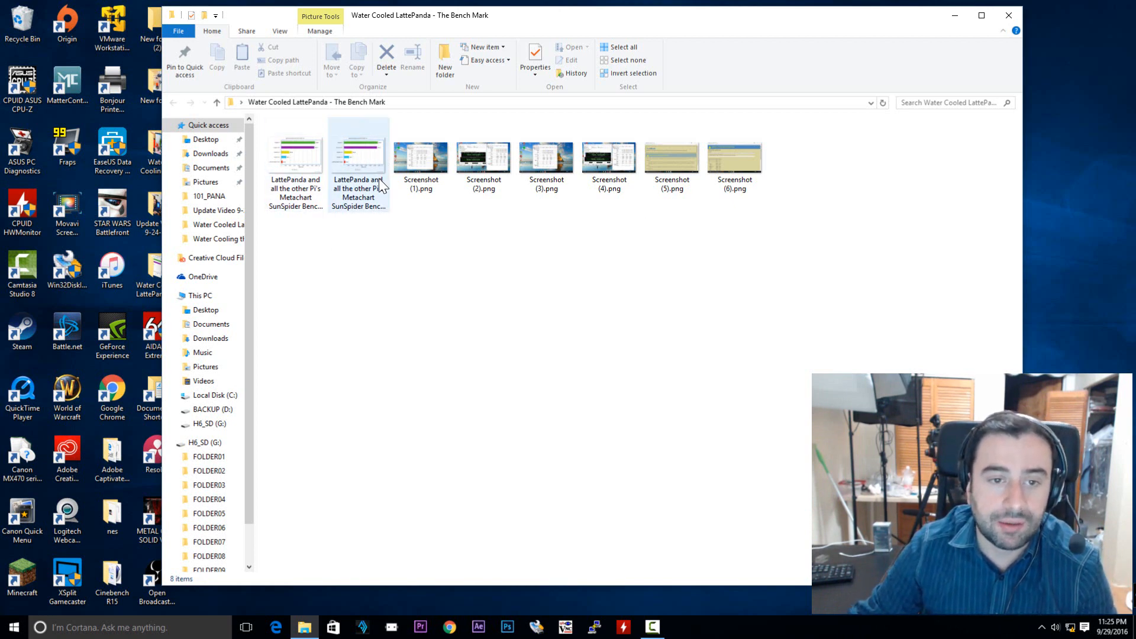
# View Screenshot (1).png, the HWMonitor capture with cores at 51–57 °C
pyautogui.click(421, 157)
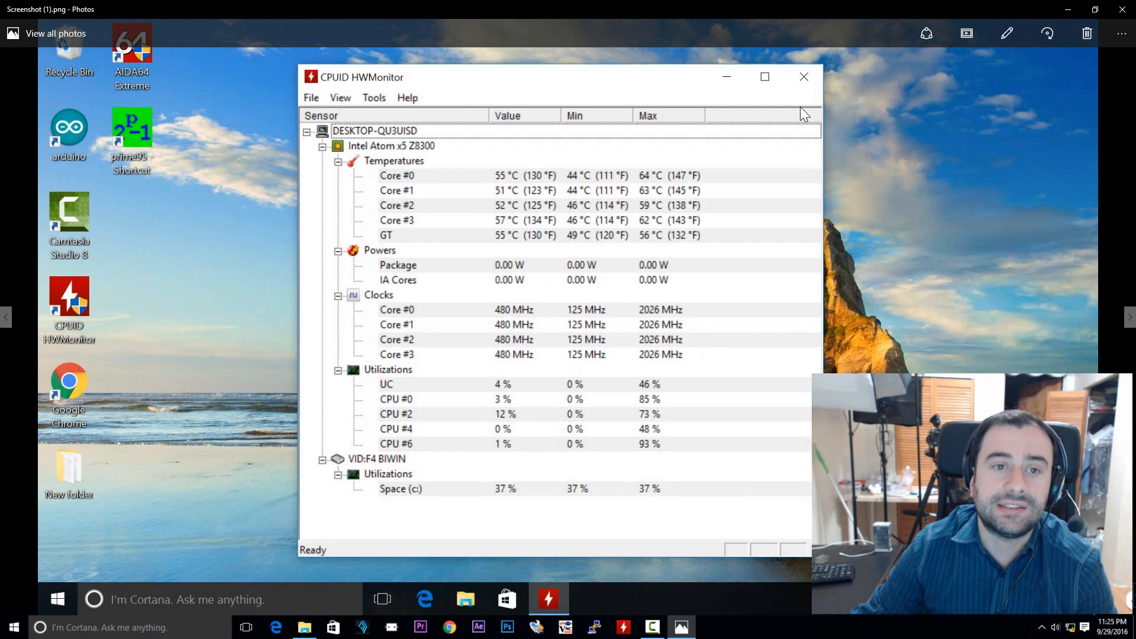
pyautogui.moveTo(708, 157)
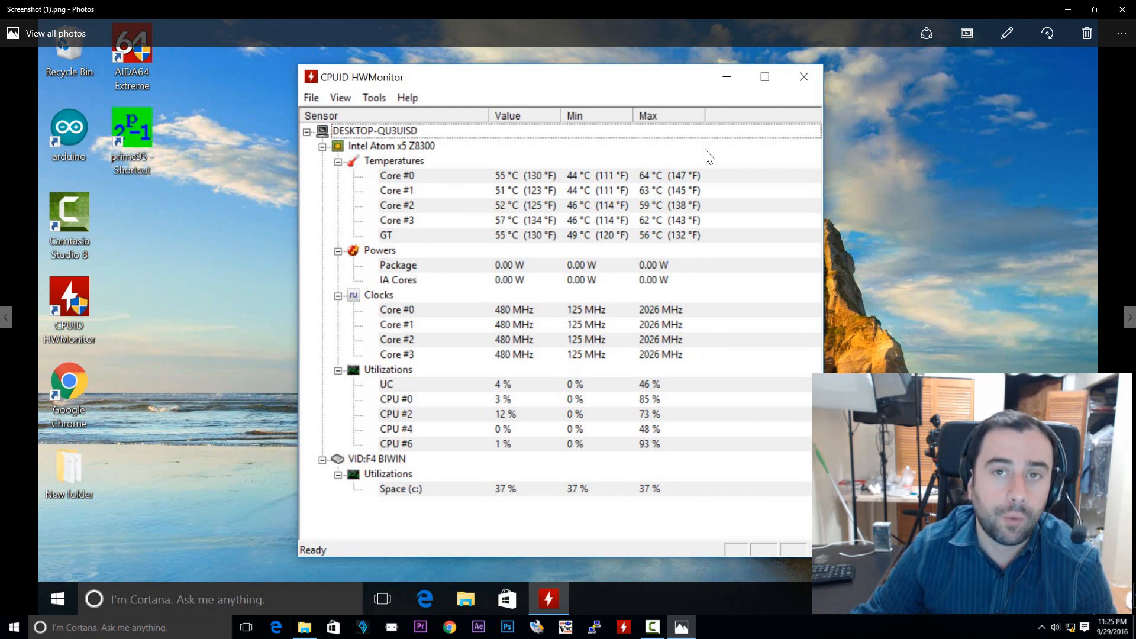
pyautogui.moveTo(554, 137)
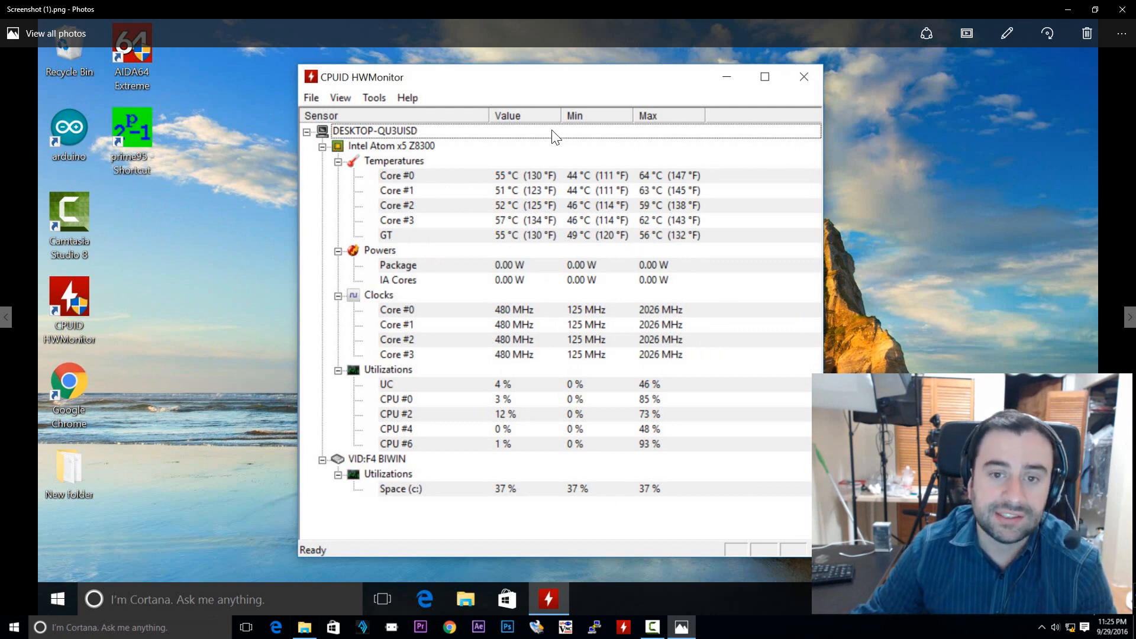
pyautogui.moveTo(498, 261)
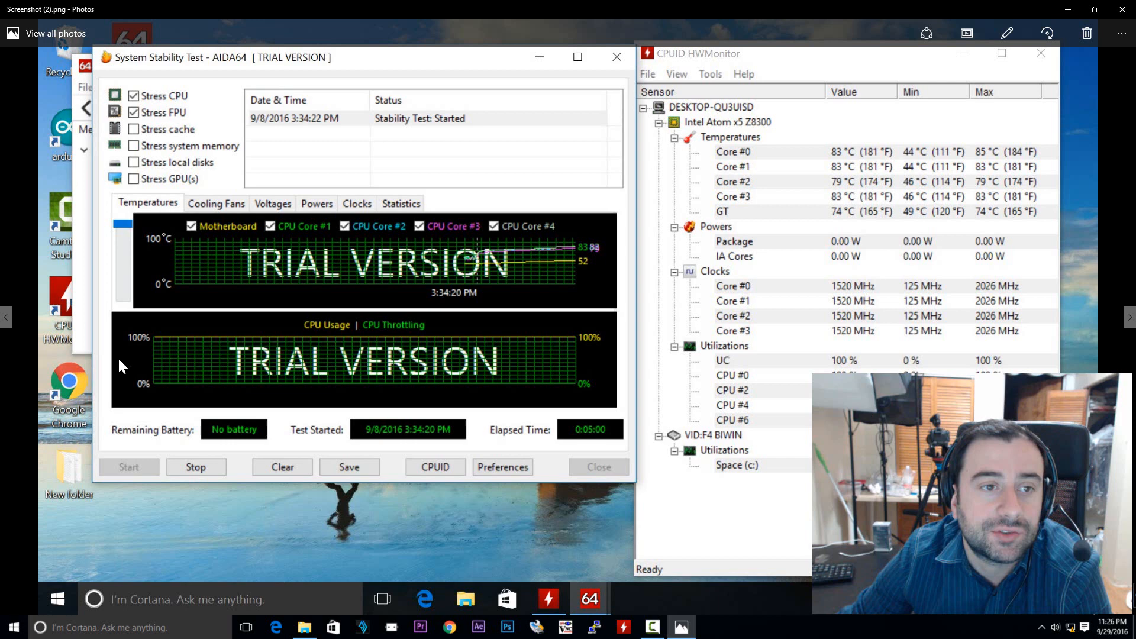
pyautogui.moveTo(299, 89)
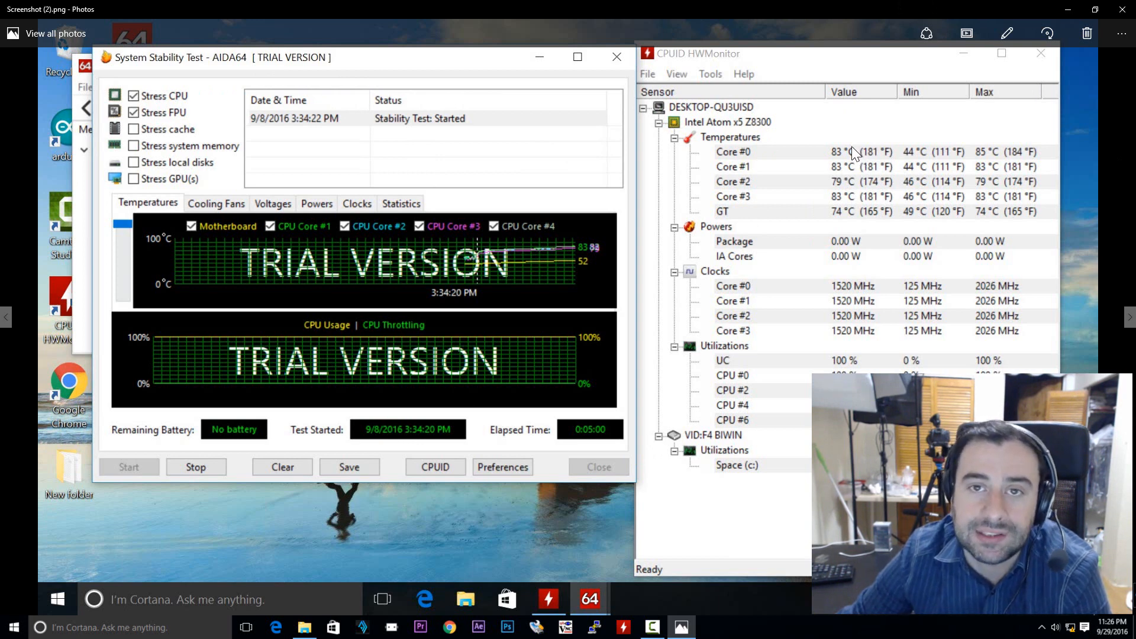
pyautogui.moveTo(831, 166)
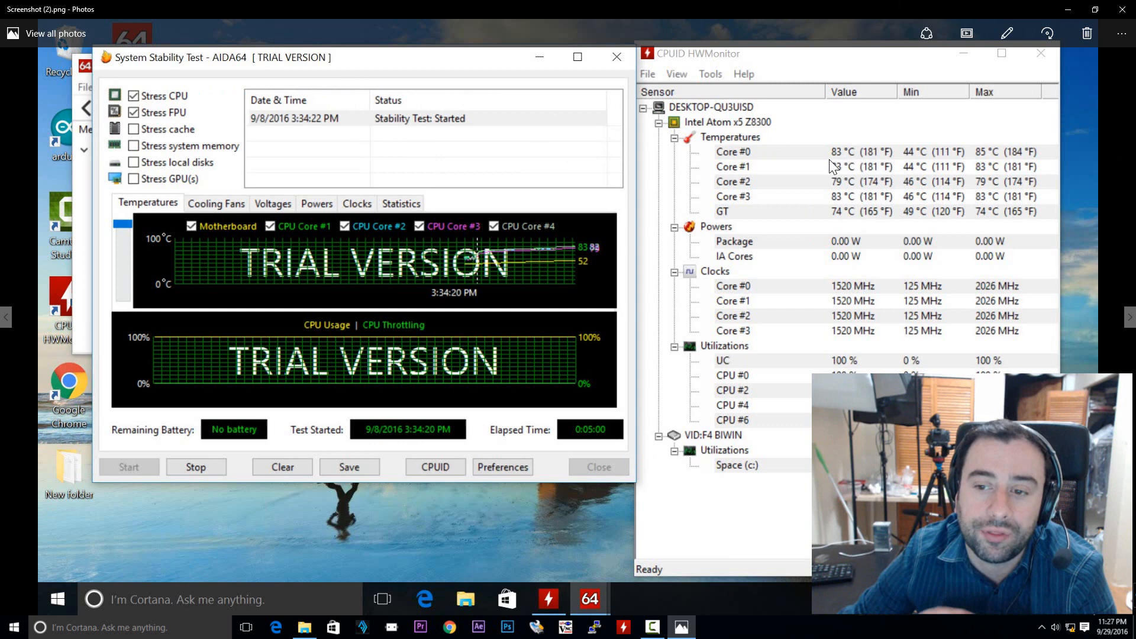
pyautogui.moveTo(825, 283)
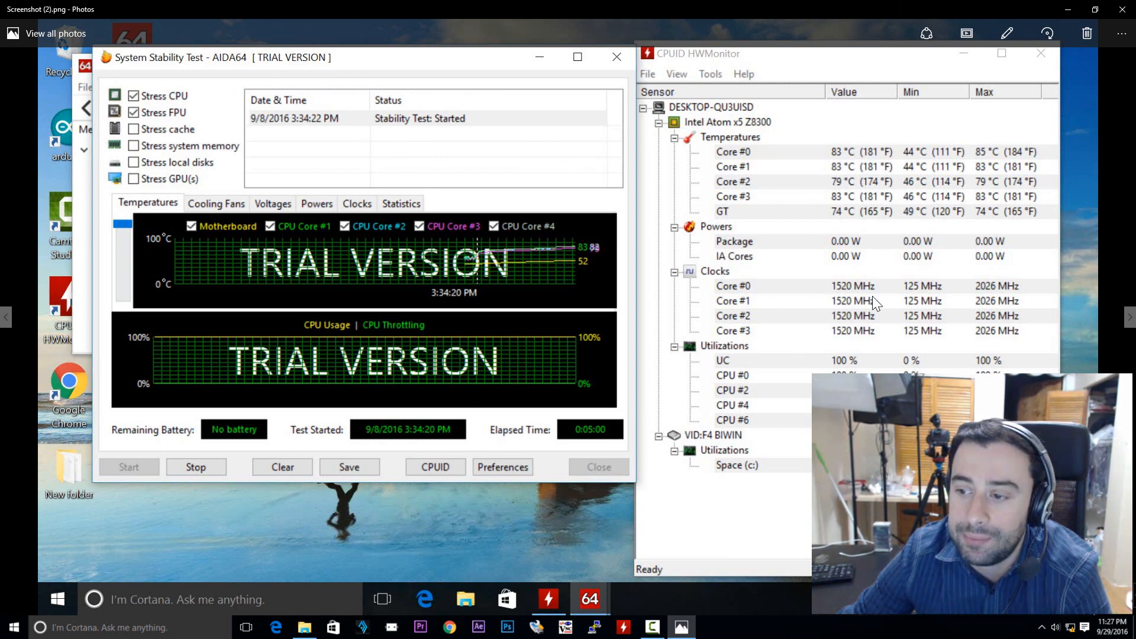
pyautogui.moveTo(847, 295)
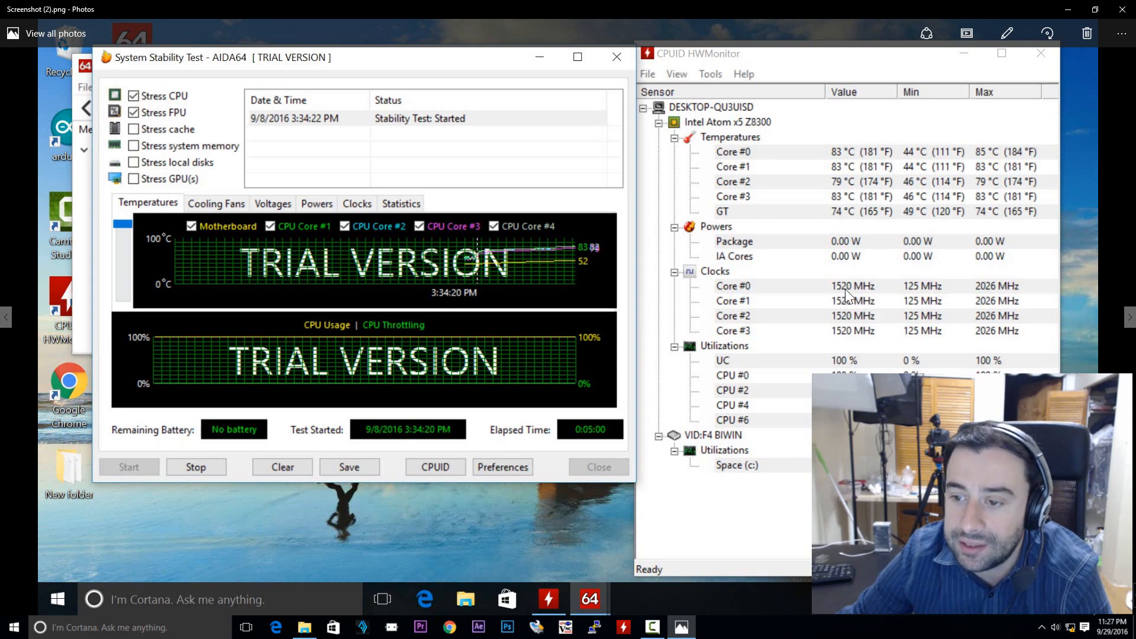
pyautogui.moveTo(1108, 34)
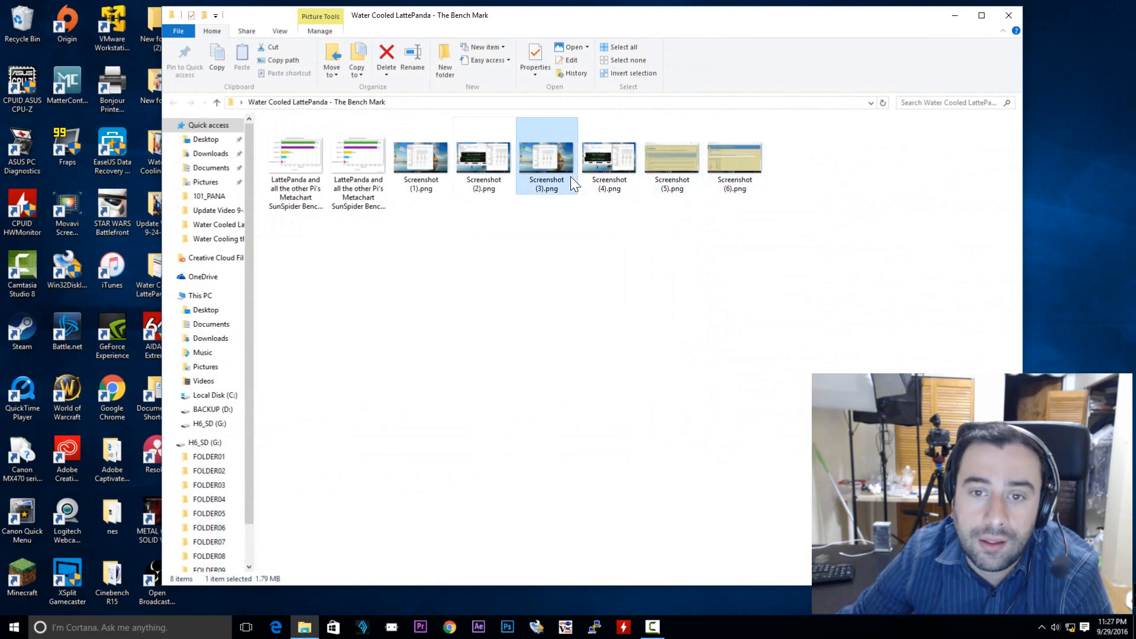
# View Screenshot (3).png, the HWMonitor capture with cores cooled to 41–45 °C
pyautogui.doubleClick(547, 152)
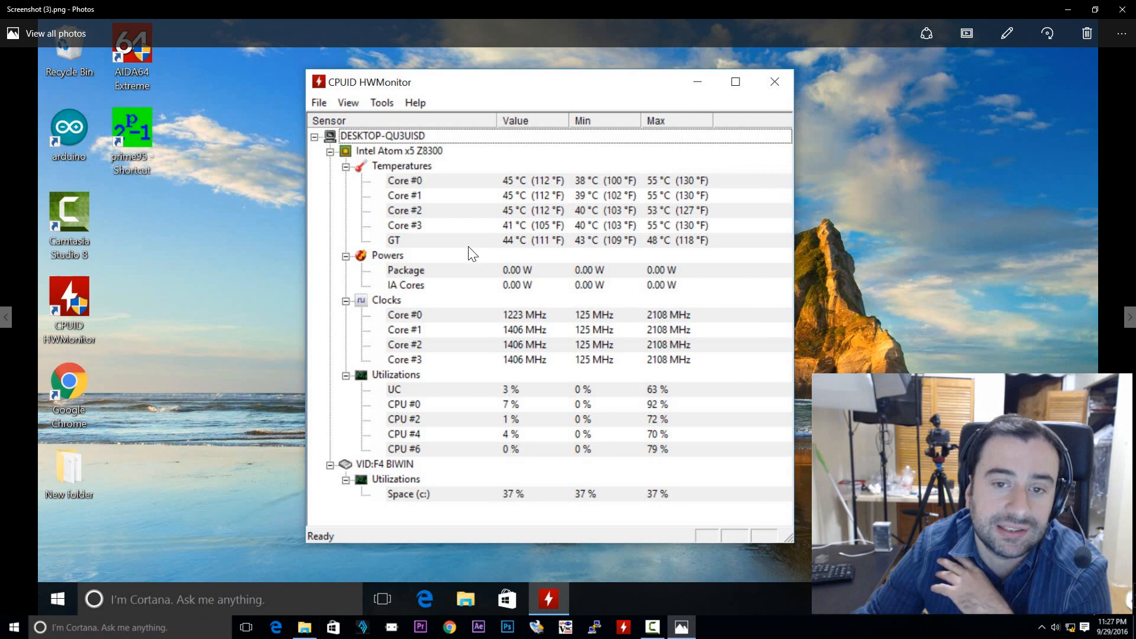
pyautogui.moveTo(515, 212)
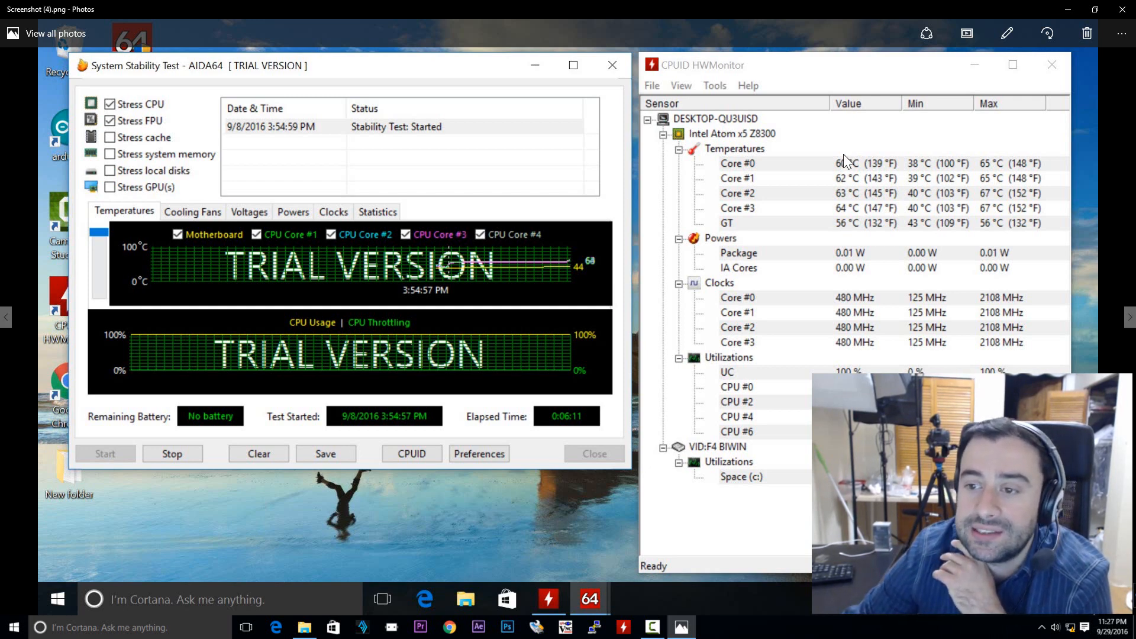
pyautogui.moveTo(883, 242)
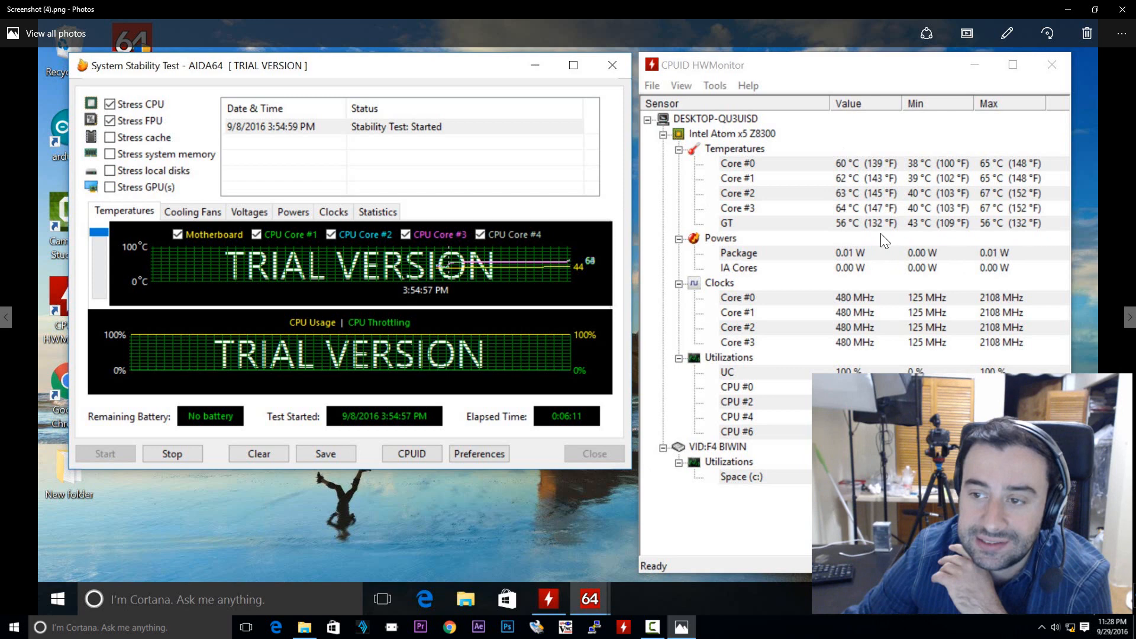
pyautogui.moveTo(829, 215)
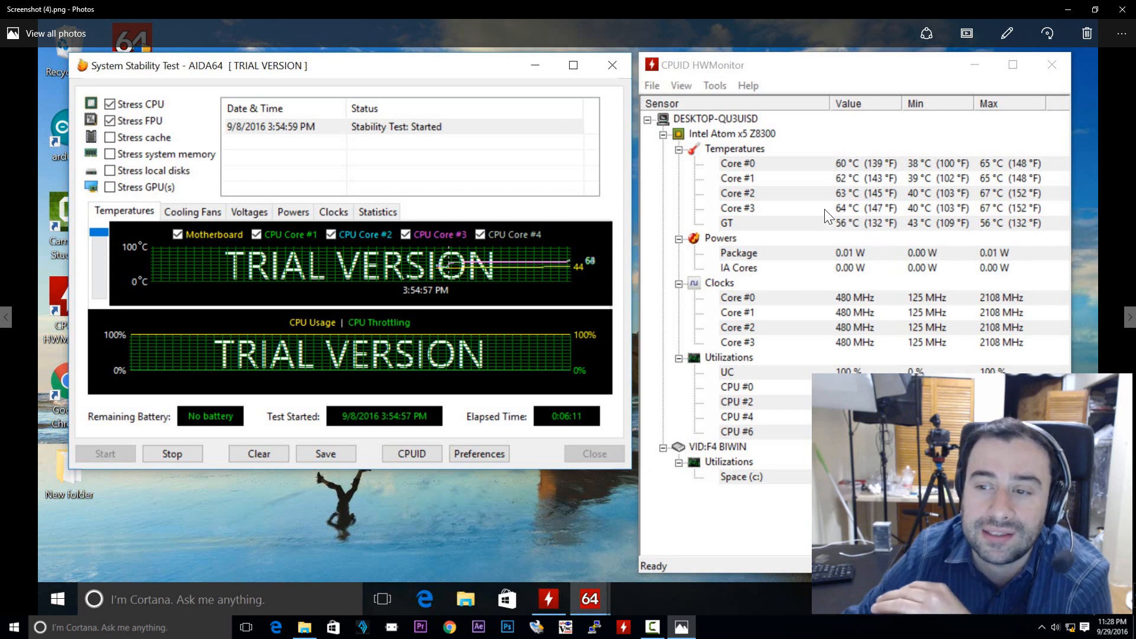
pyautogui.moveTo(826, 240)
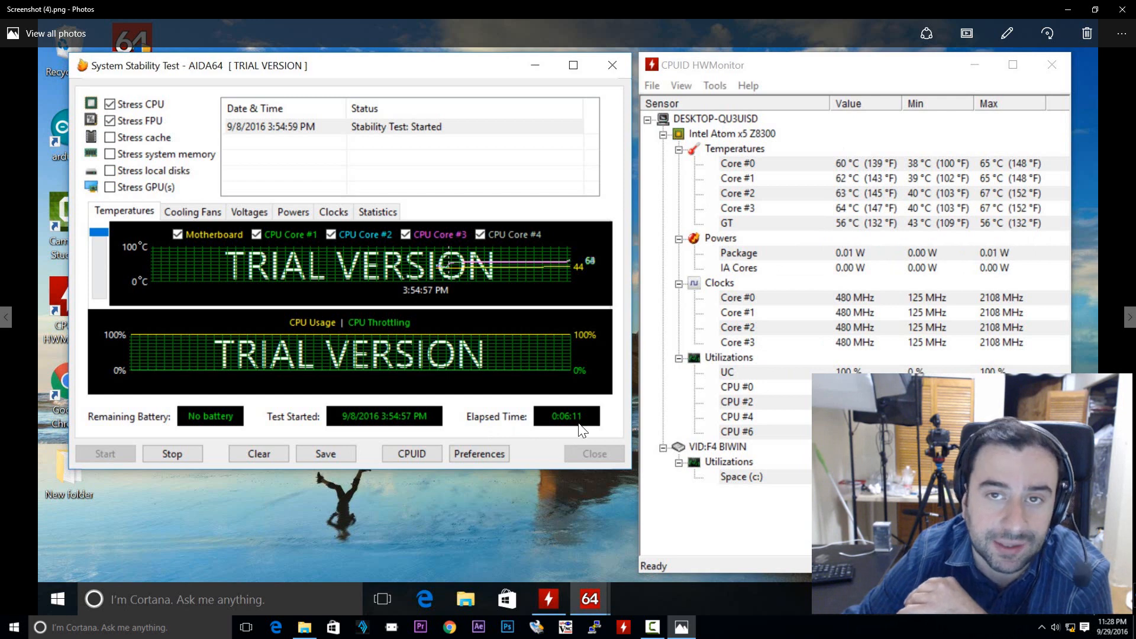
pyautogui.moveTo(767, 375)
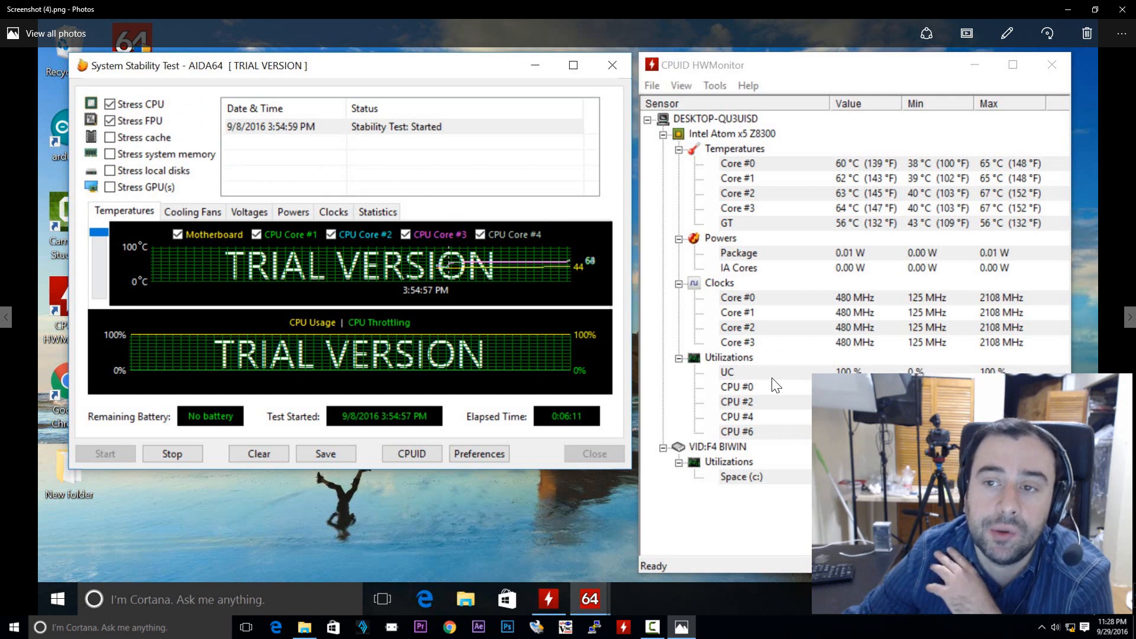
pyautogui.moveTo(837, 291)
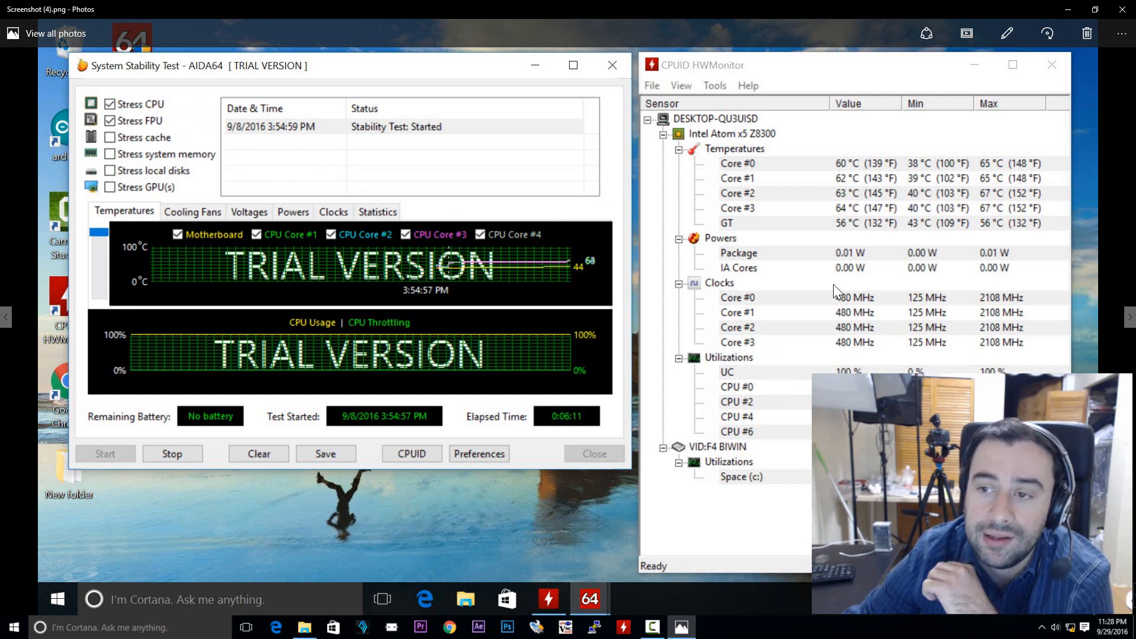
pyautogui.moveTo(827, 223)
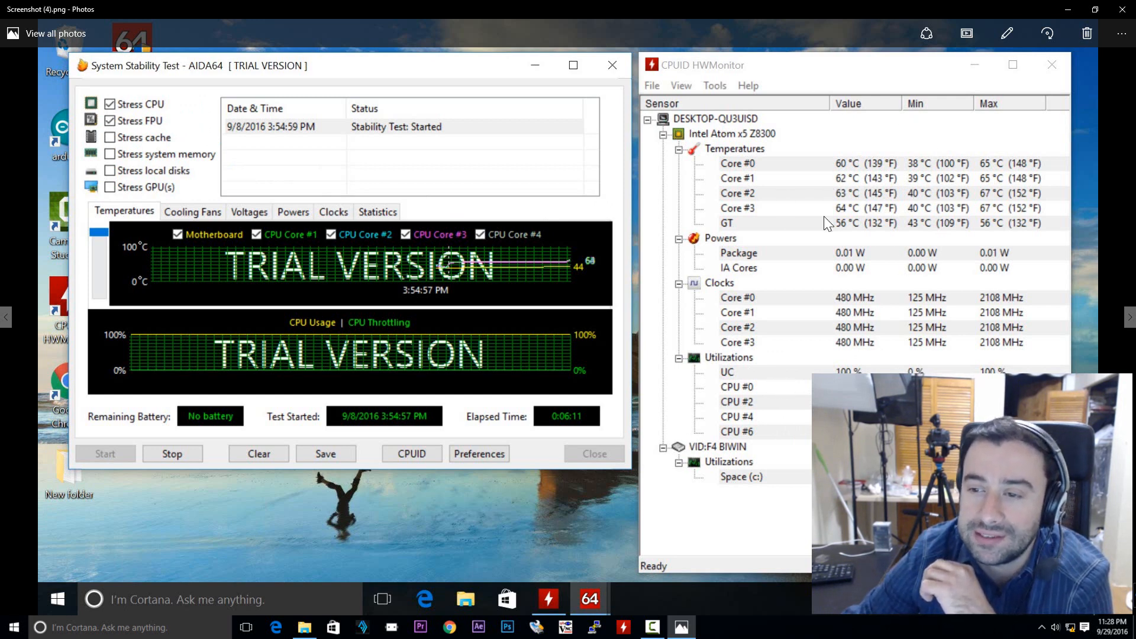
pyautogui.moveTo(851, 211)
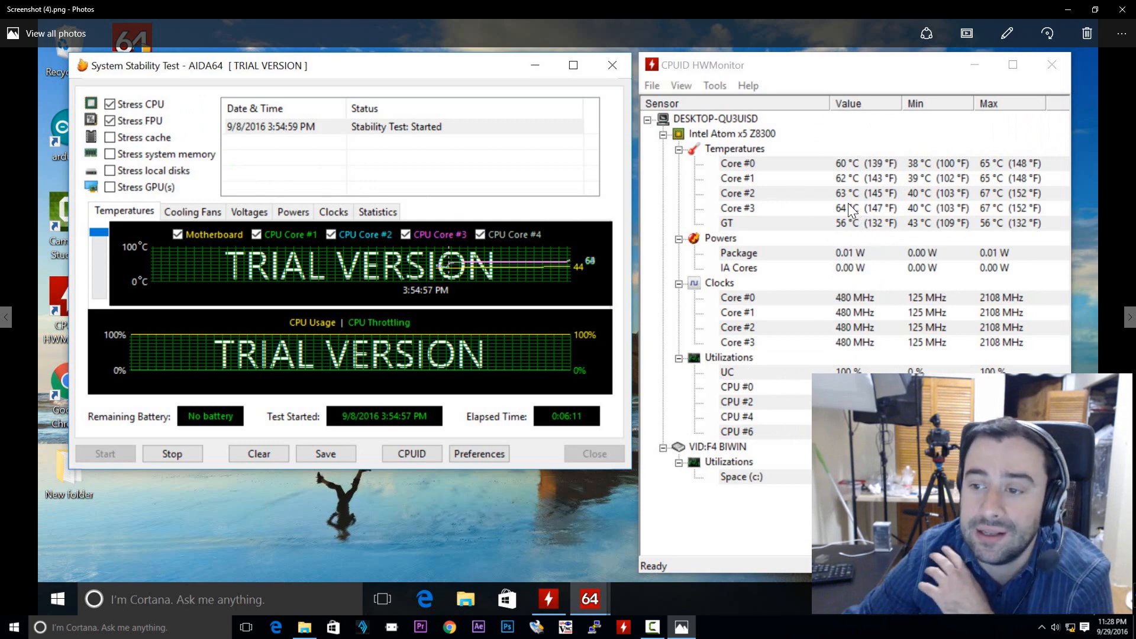
pyautogui.moveTo(1112, 7)
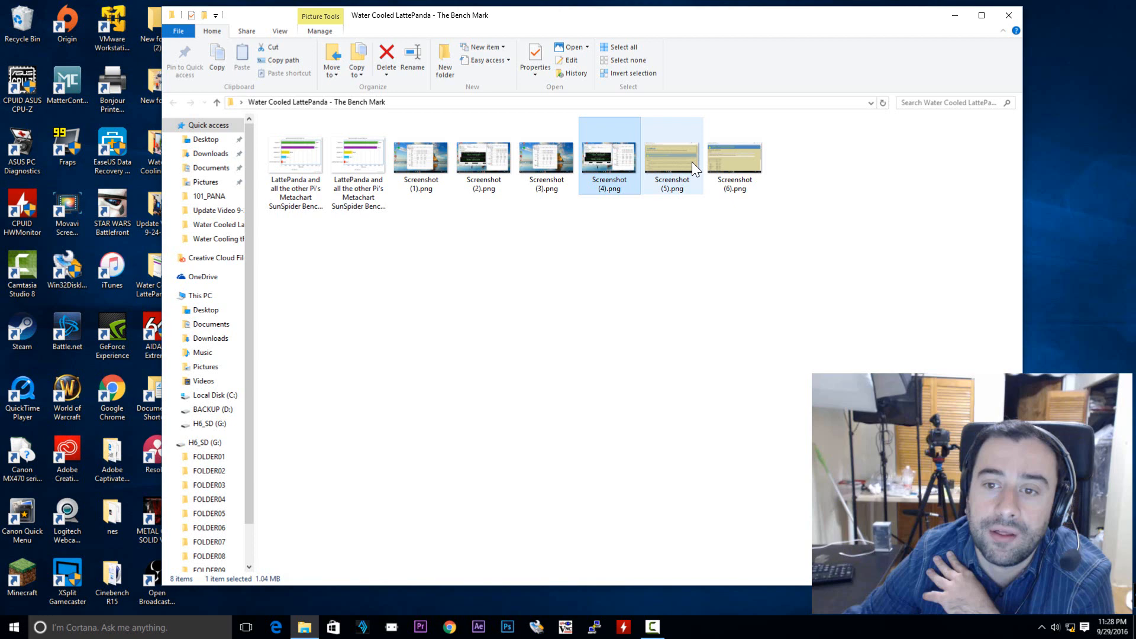
pyautogui.moveTo(351, 208)
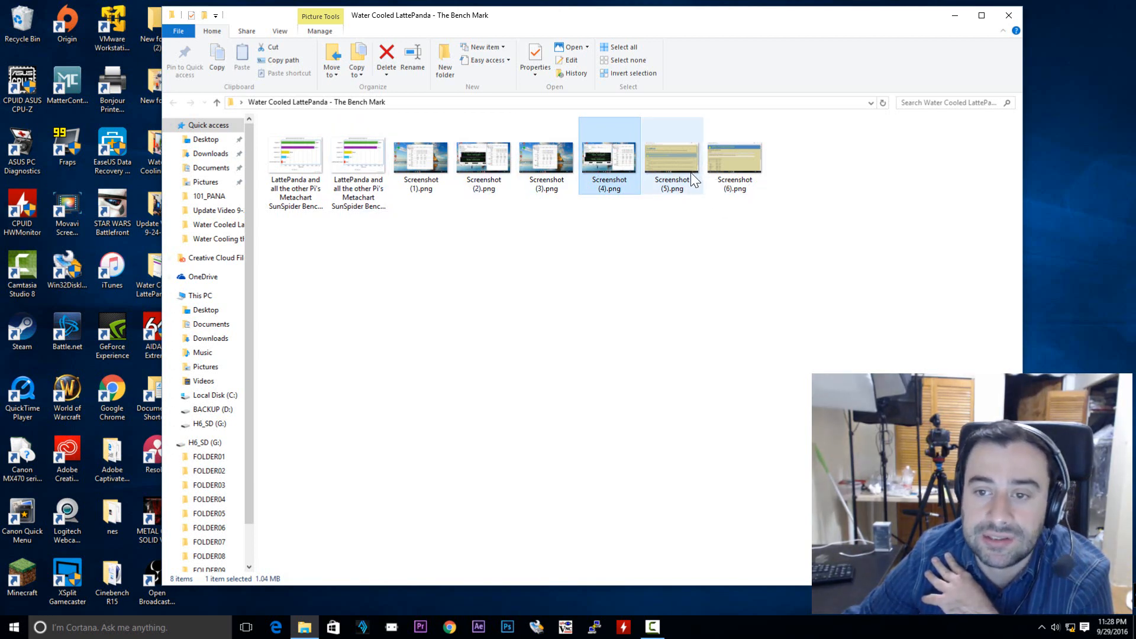
# View Screenshot (5).png, the SunSpider 1.0.2 JavaScript Benchmark page capture
pyautogui.doubleClick(673, 154)
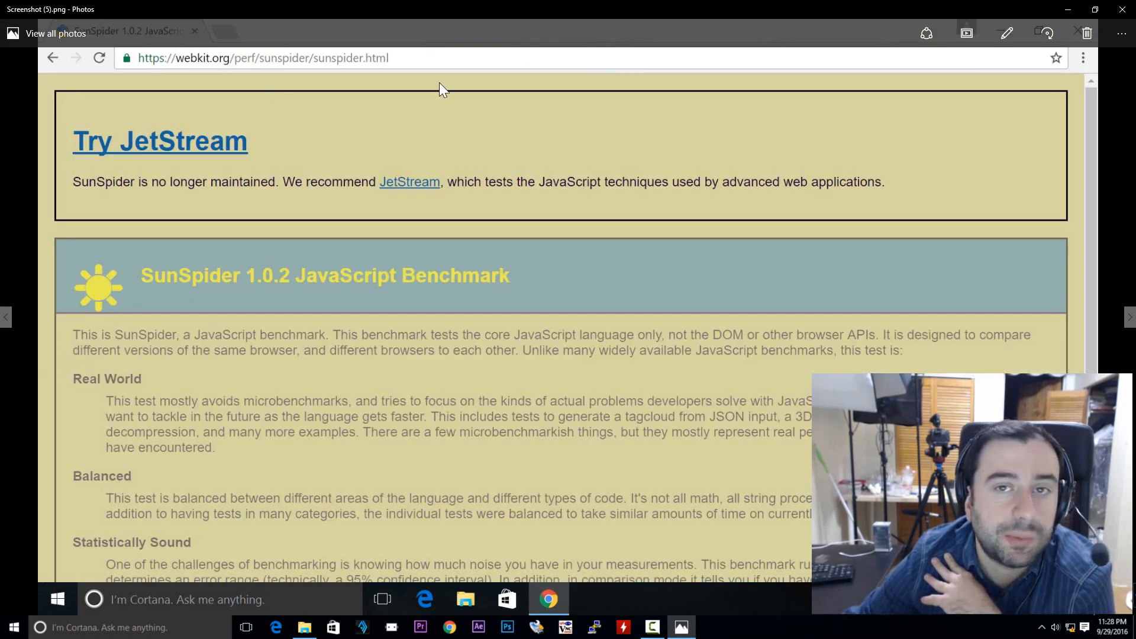
pyautogui.moveTo(612, 131)
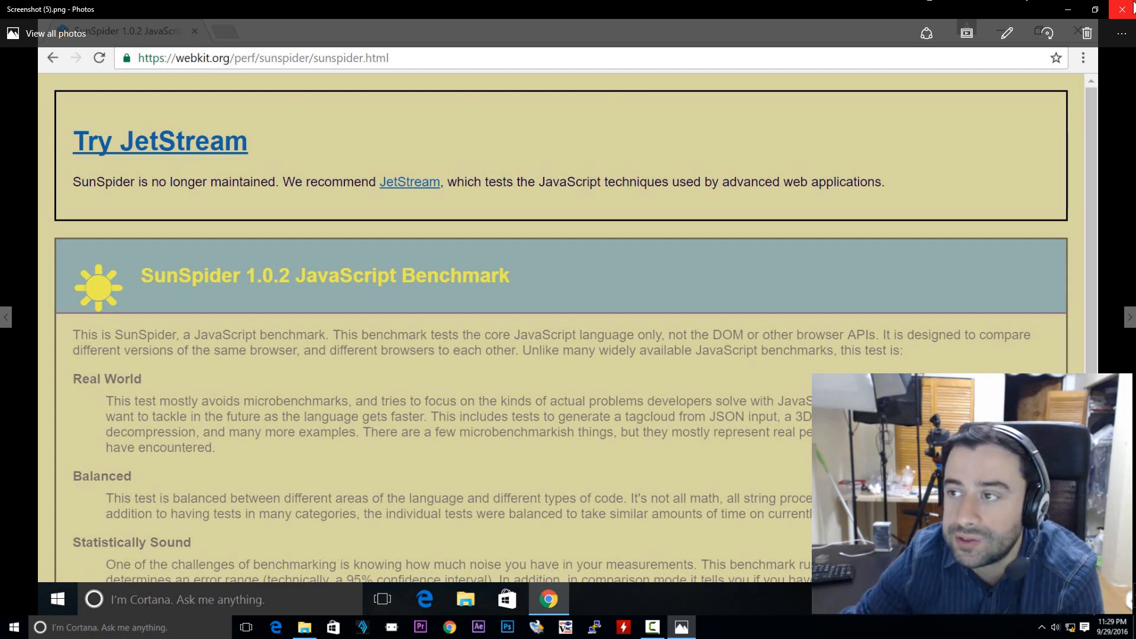
pyautogui.moveTo(526, 99)
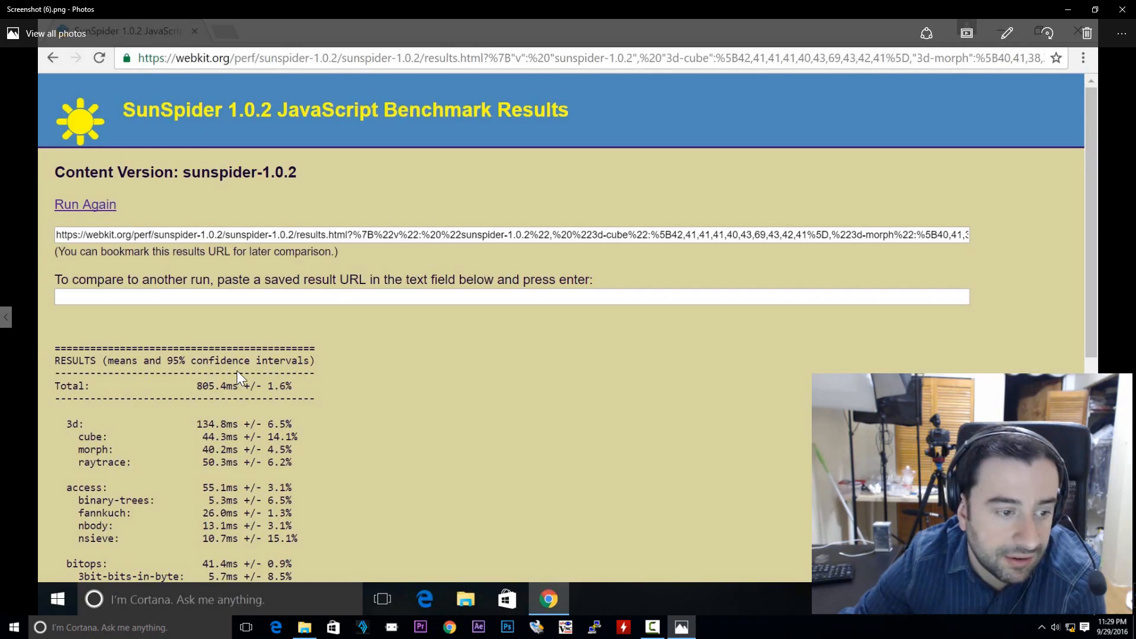
pyautogui.moveTo(328, 231)
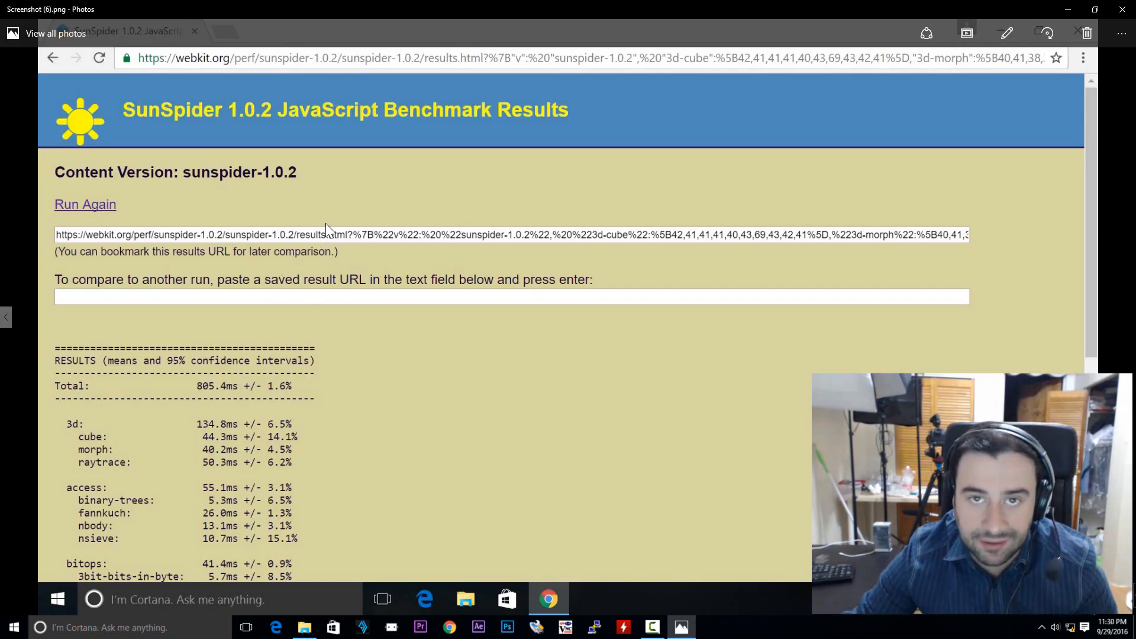
pyautogui.moveTo(209, 385)
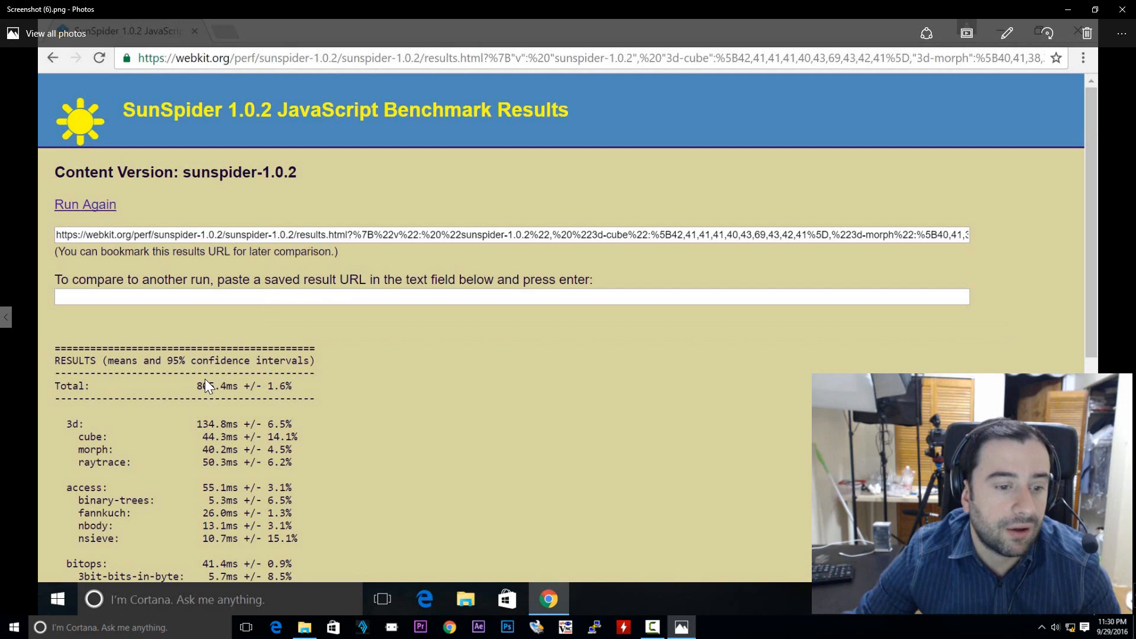
pyautogui.moveTo(194, 394)
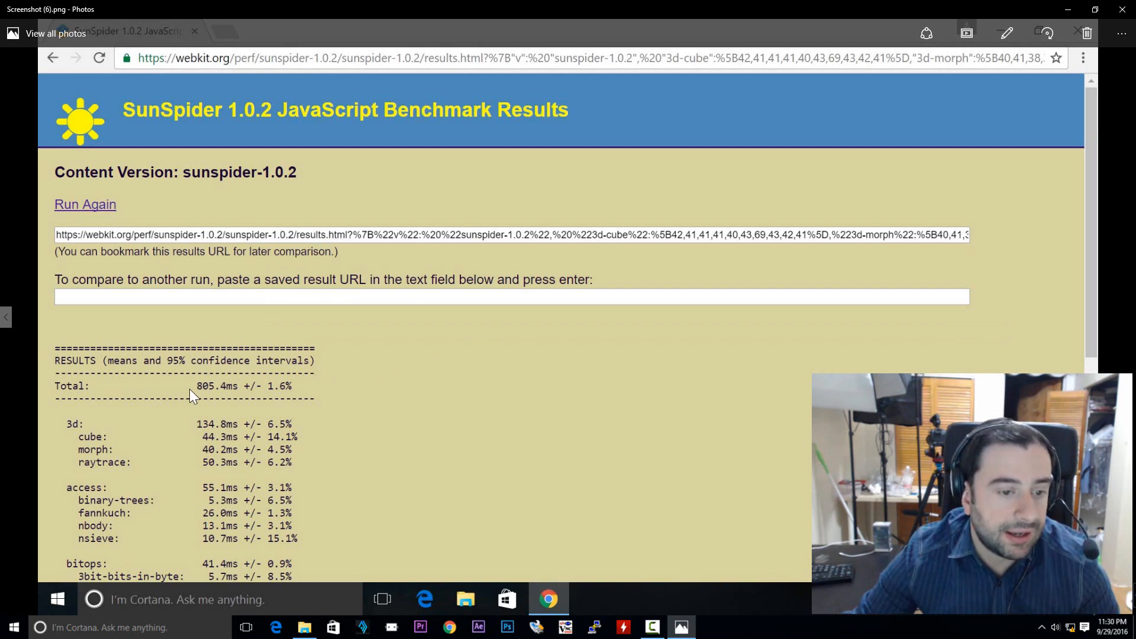
pyautogui.moveTo(234, 393)
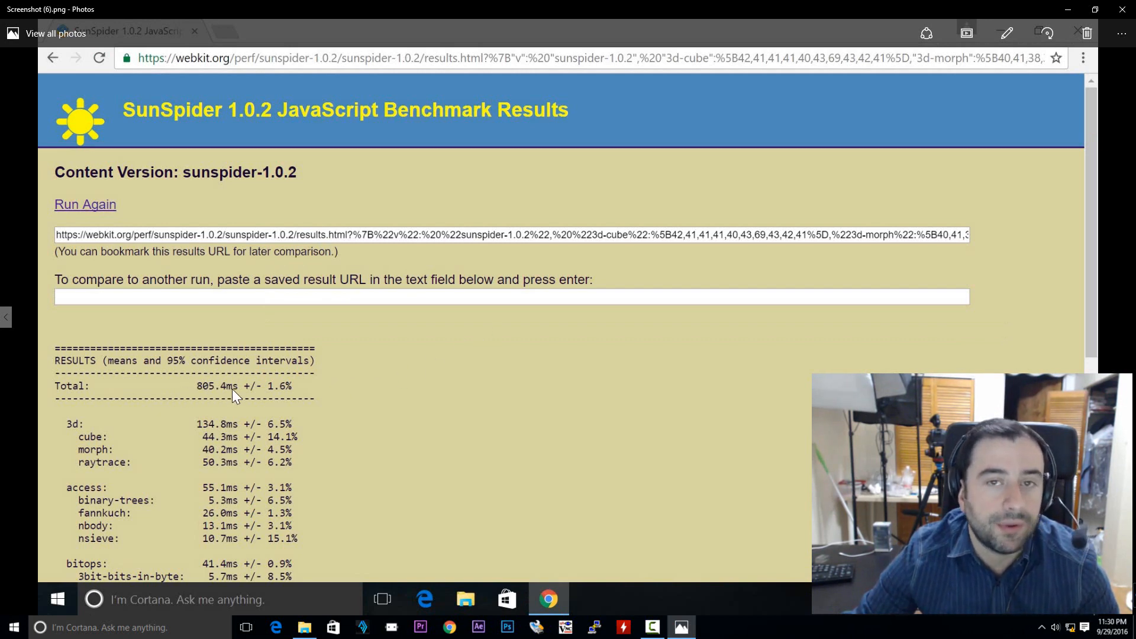
pyautogui.moveTo(221, 444)
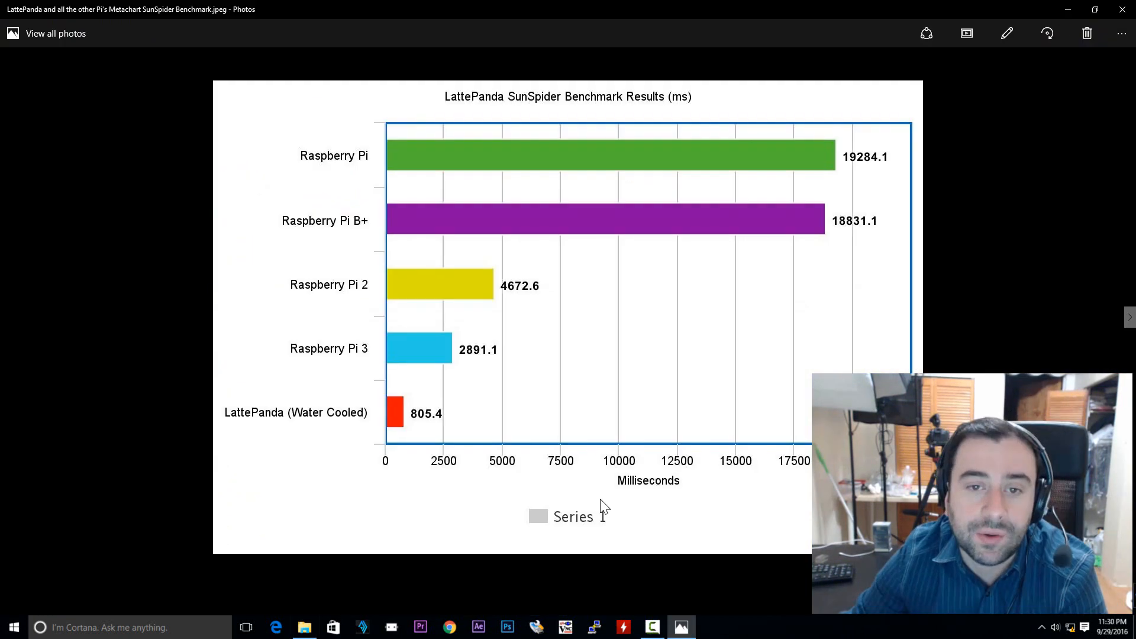
pyautogui.moveTo(355, 202)
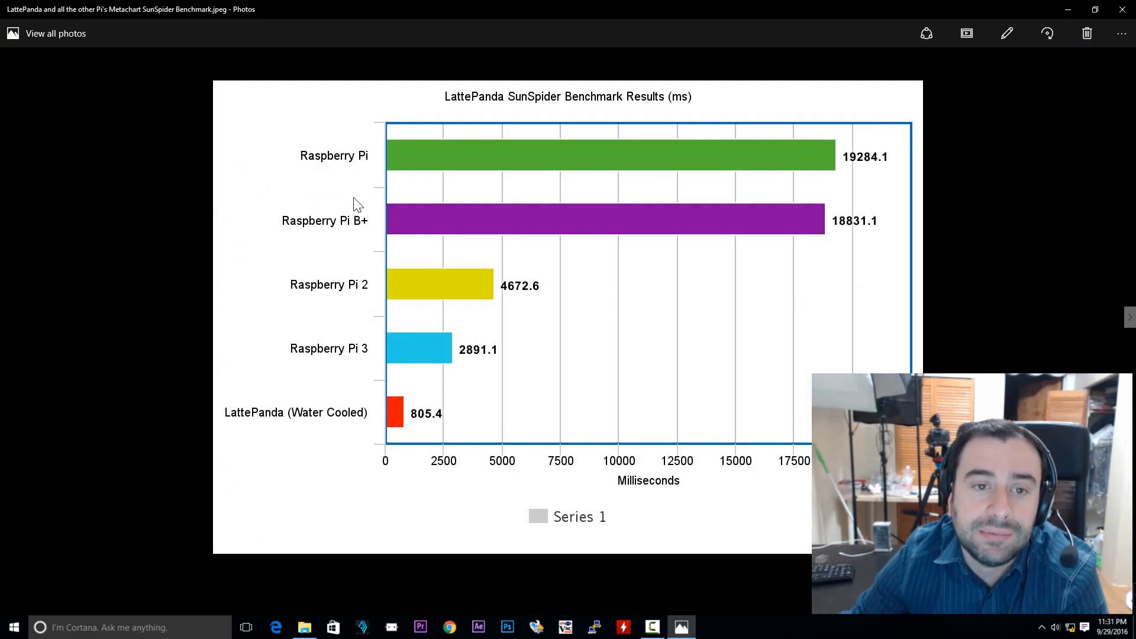
pyautogui.moveTo(350, 232)
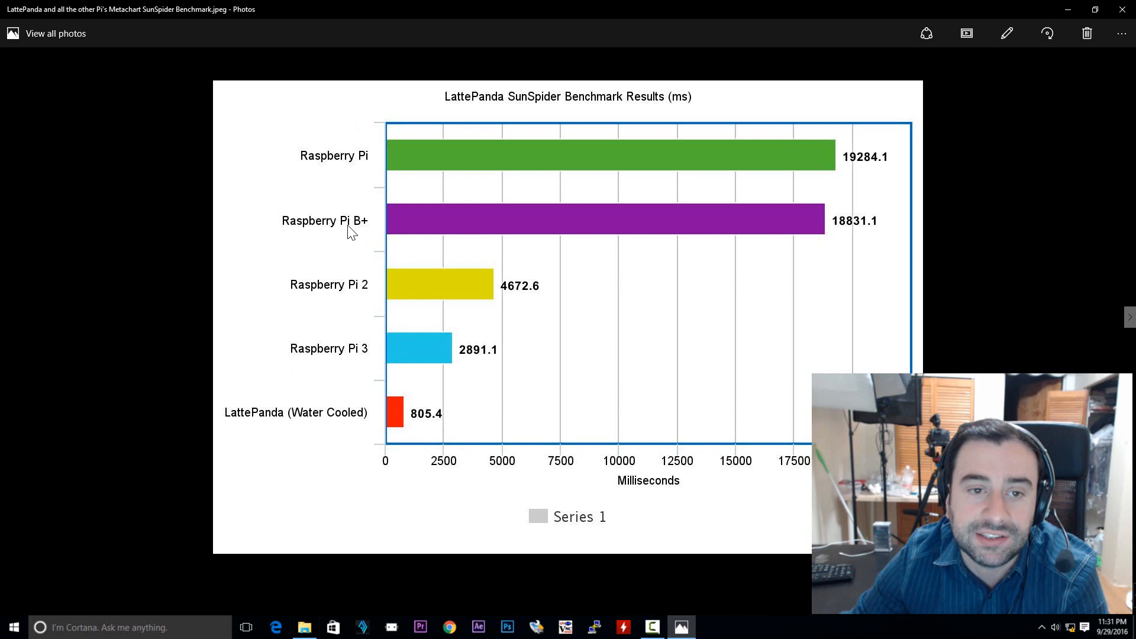
pyautogui.moveTo(839, 178)
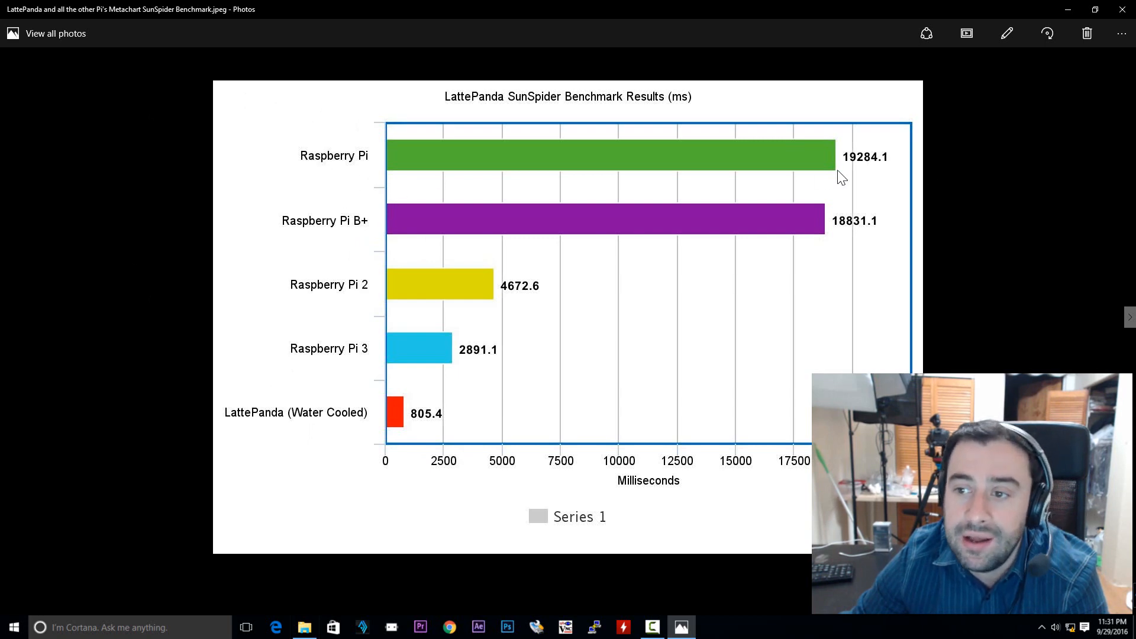
pyautogui.moveTo(837, 177)
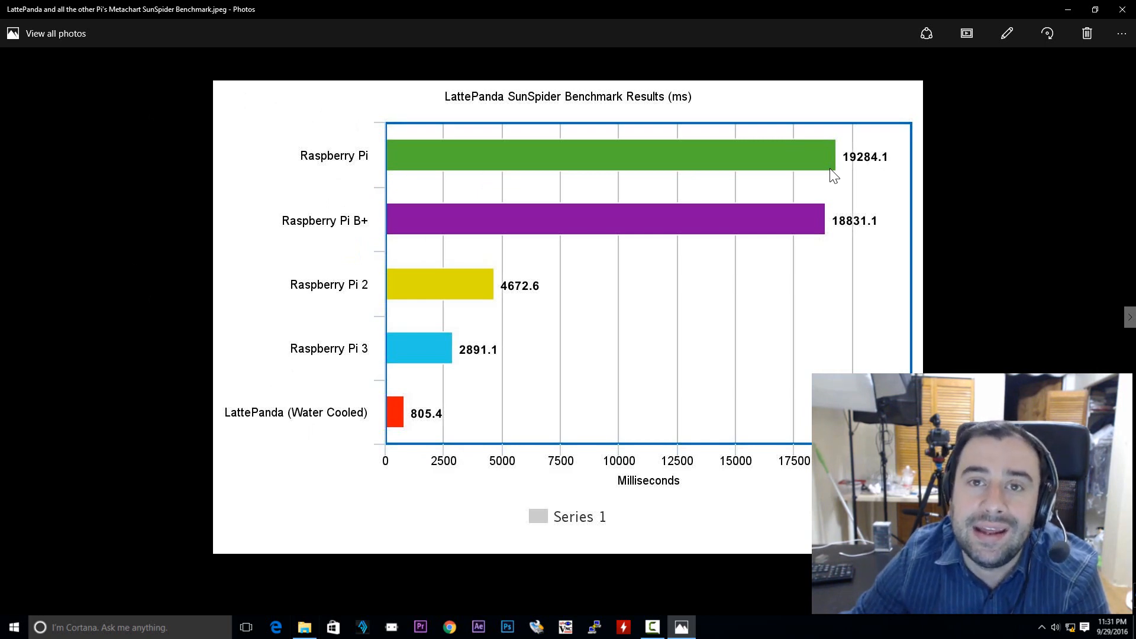
pyautogui.moveTo(828, 176)
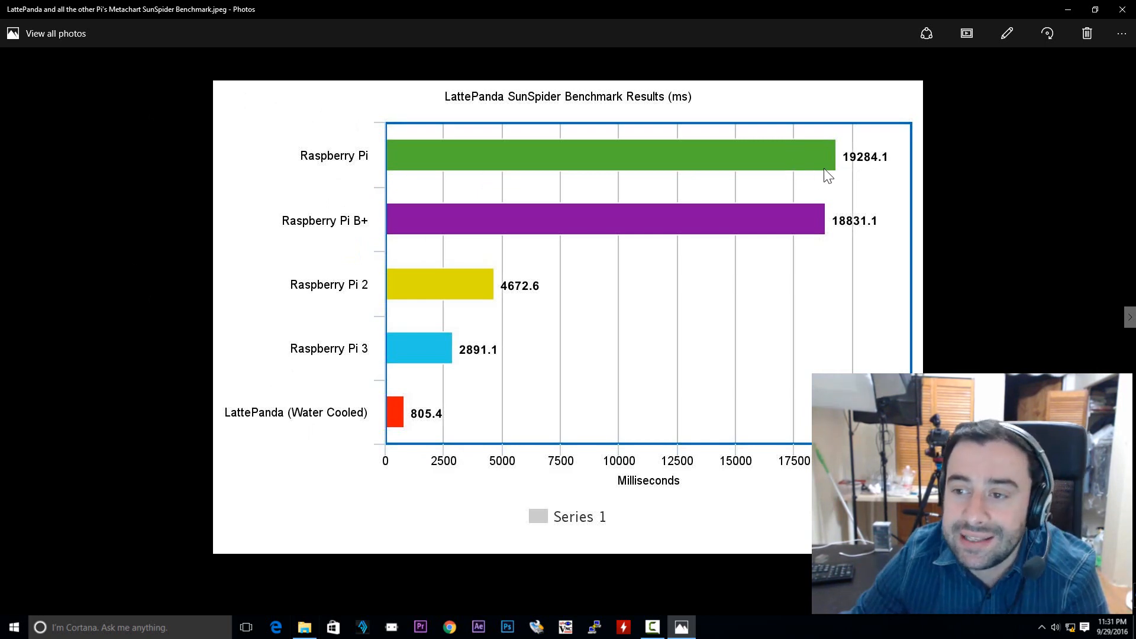
pyautogui.moveTo(889, 171)
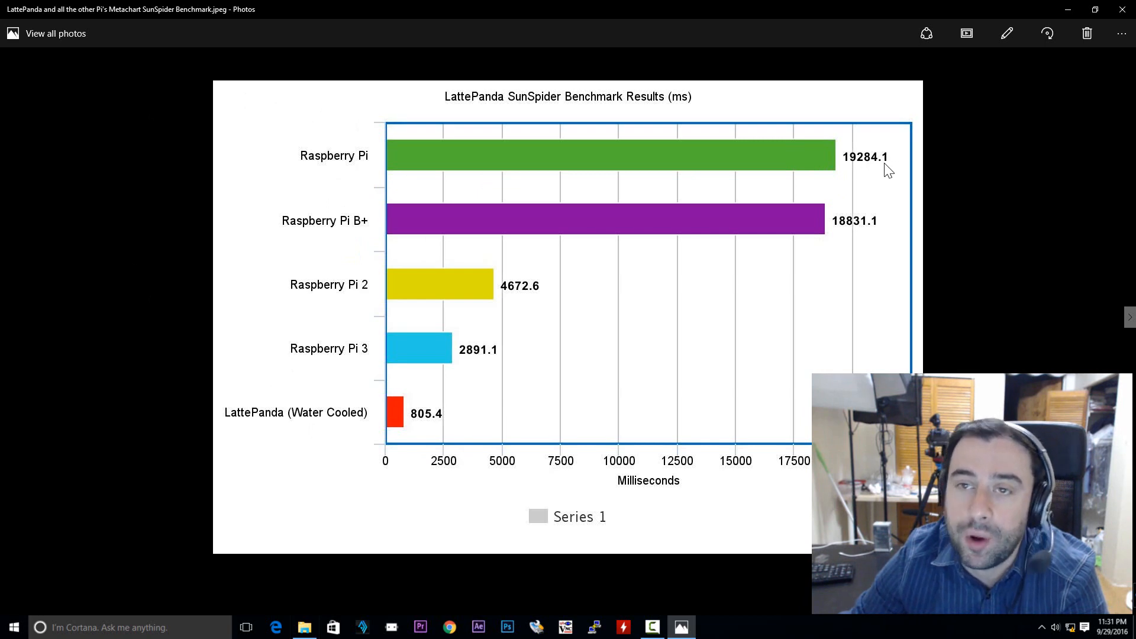
pyautogui.moveTo(761, 177)
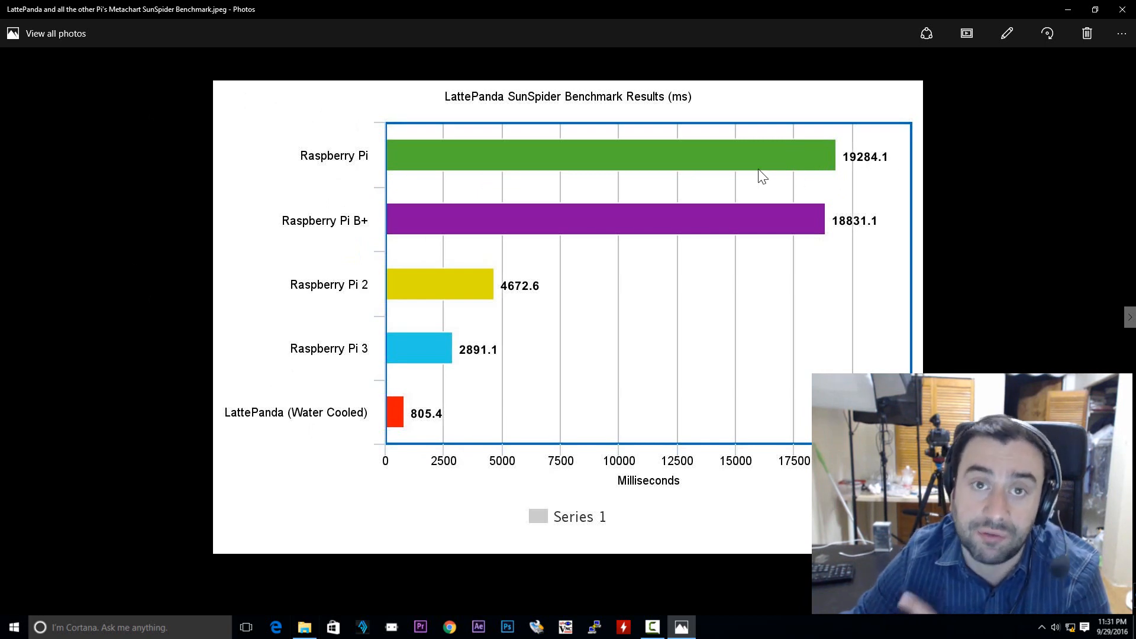
pyautogui.moveTo(770, 183)
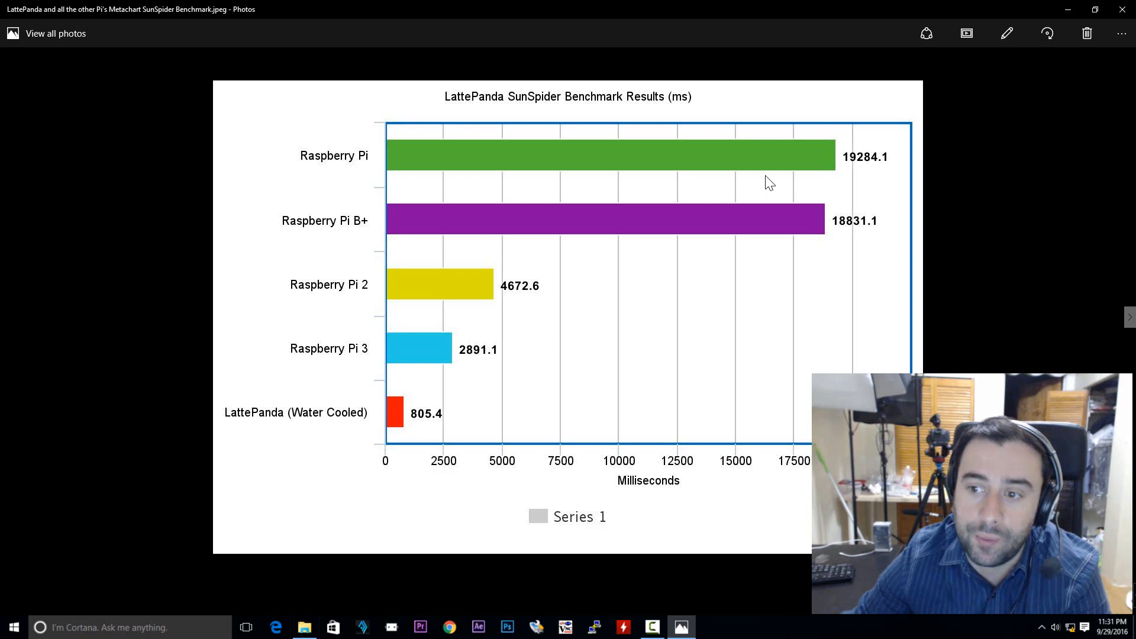
pyautogui.moveTo(864, 238)
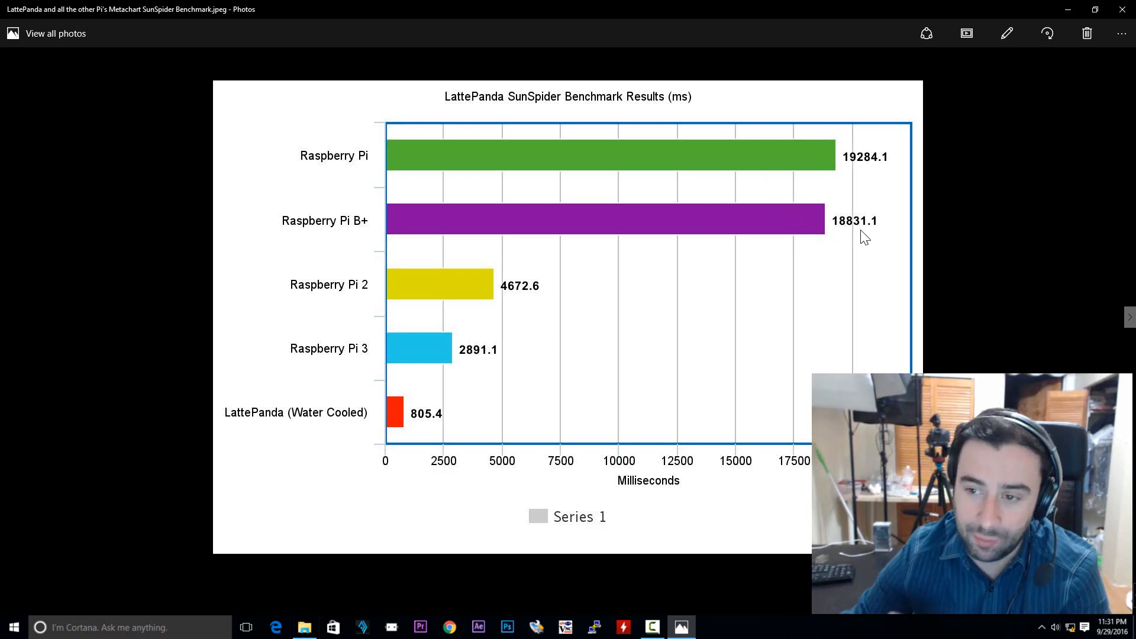
pyautogui.moveTo(870, 239)
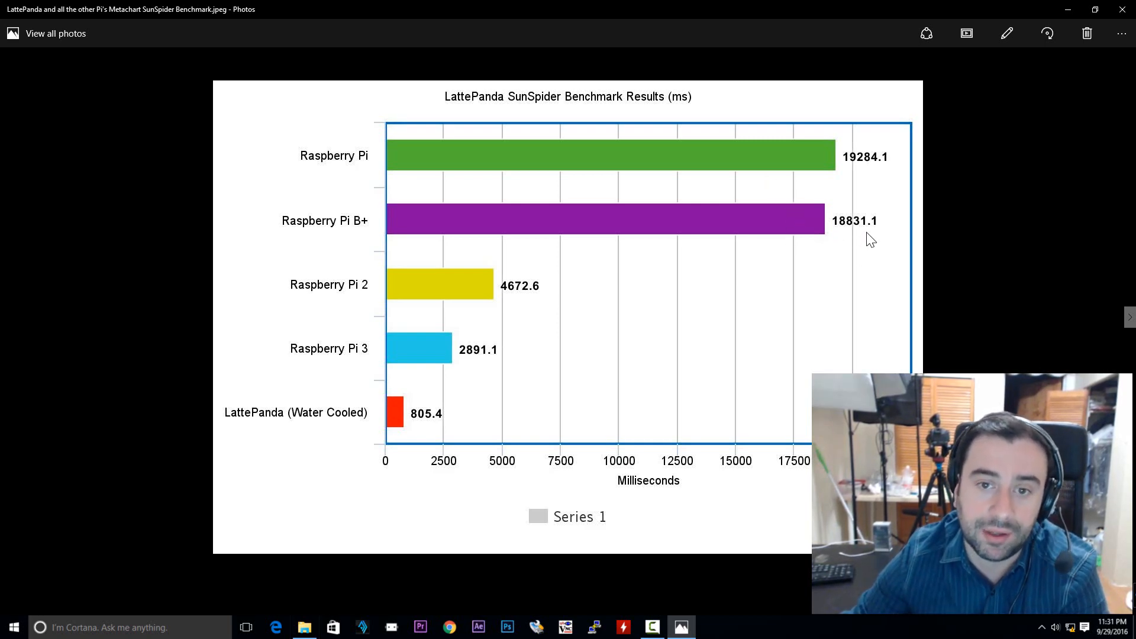
pyautogui.moveTo(869, 233)
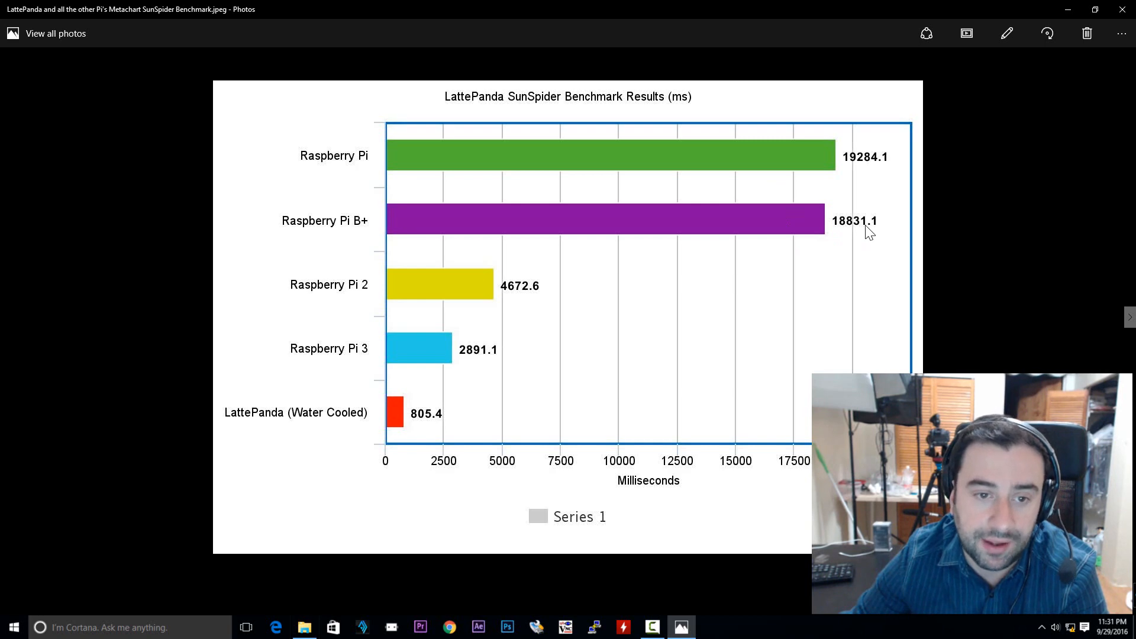
pyautogui.moveTo(818, 234)
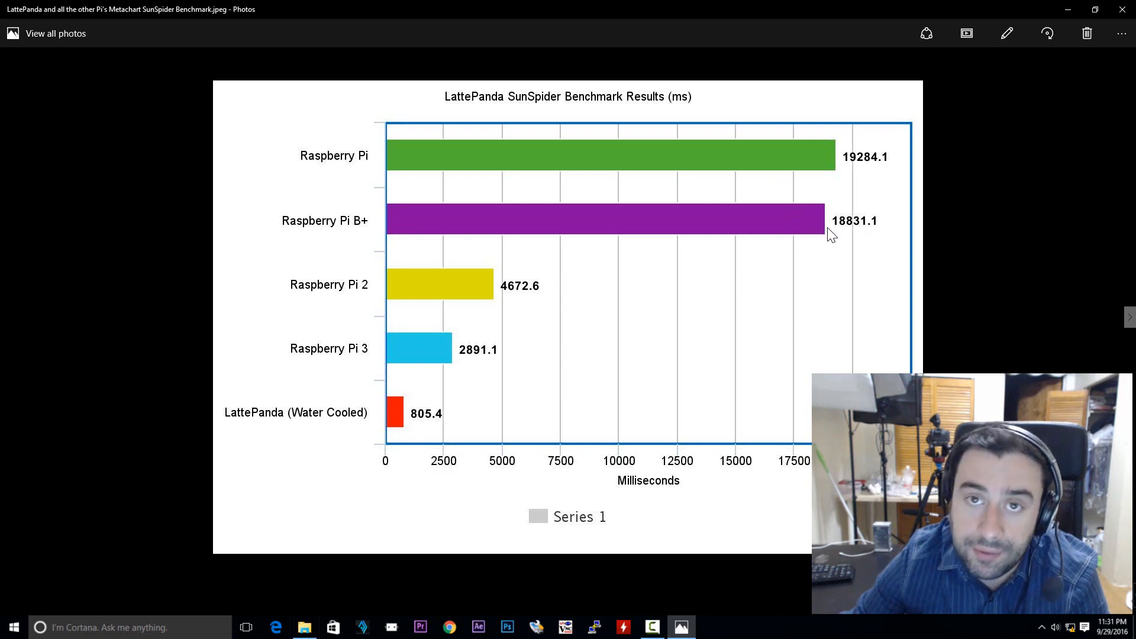
pyautogui.moveTo(841, 232)
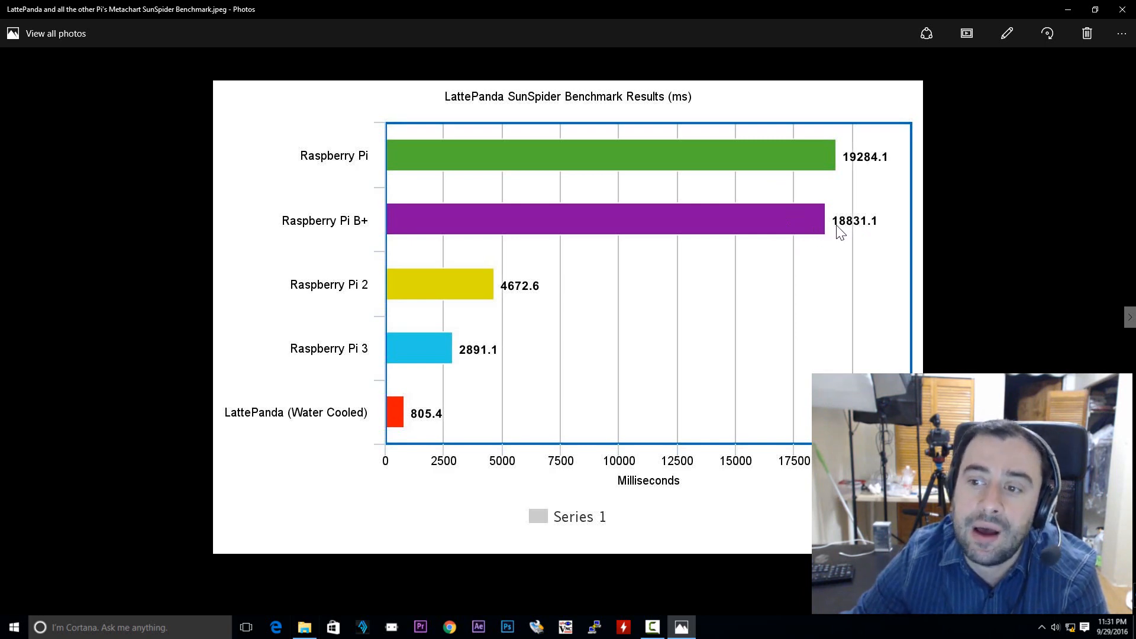
pyautogui.moveTo(831, 235)
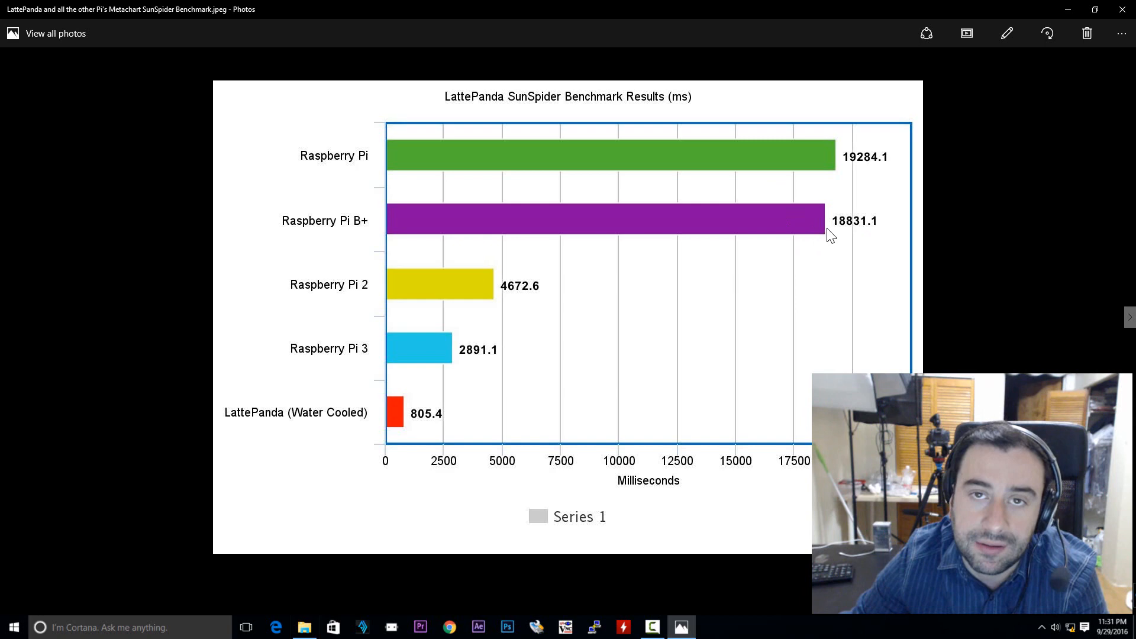
pyautogui.moveTo(839, 233)
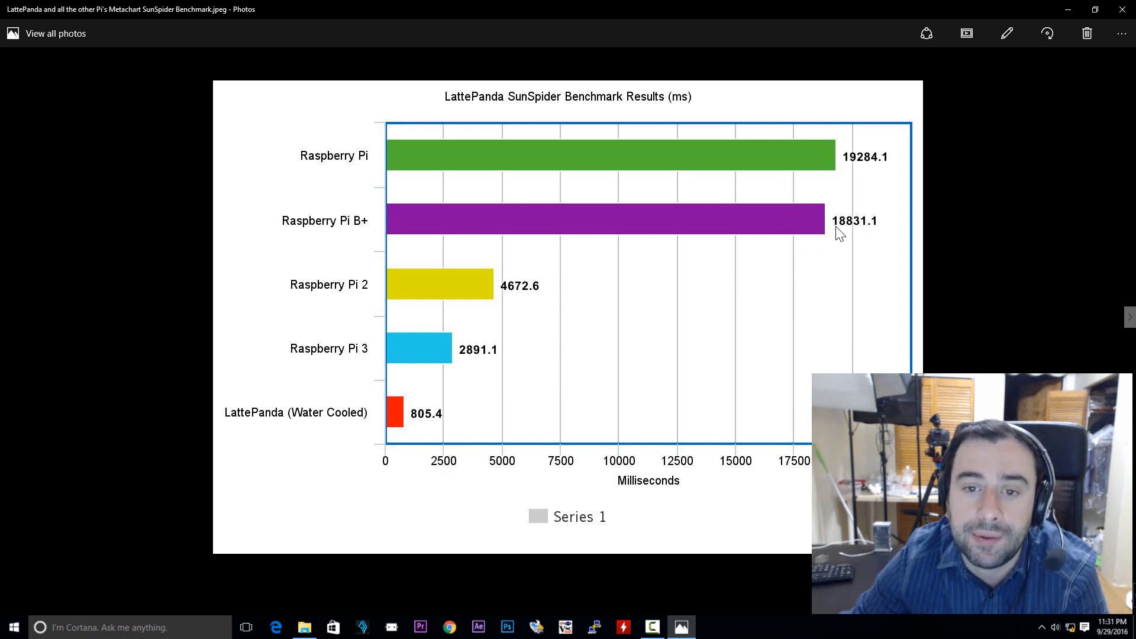
pyautogui.moveTo(832, 188)
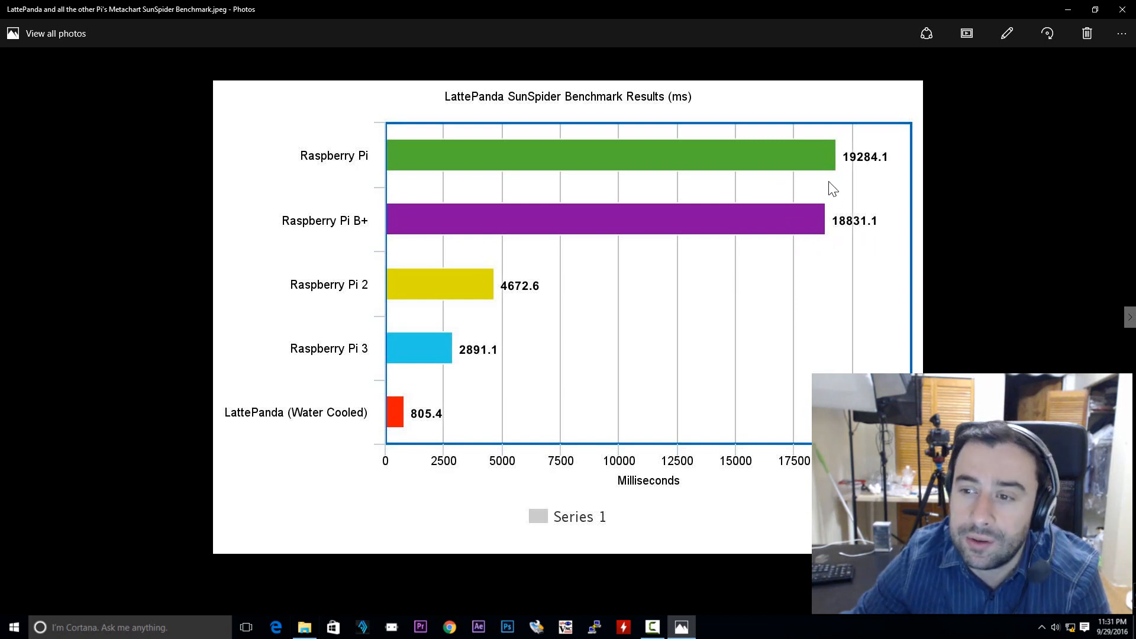
pyautogui.moveTo(813, 179)
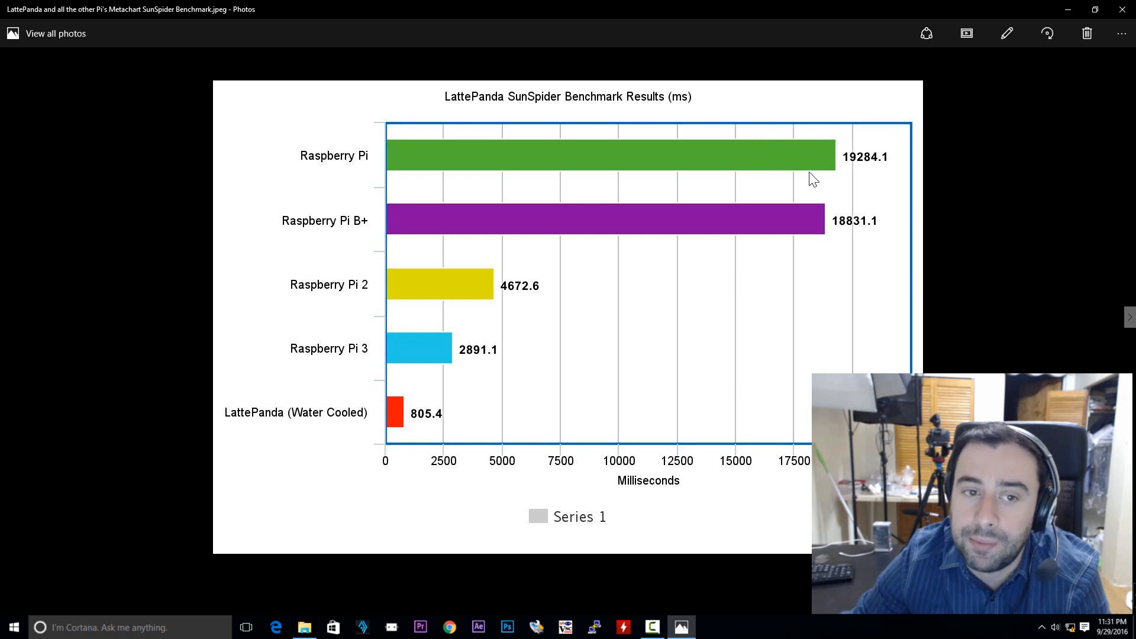
pyautogui.moveTo(617, 285)
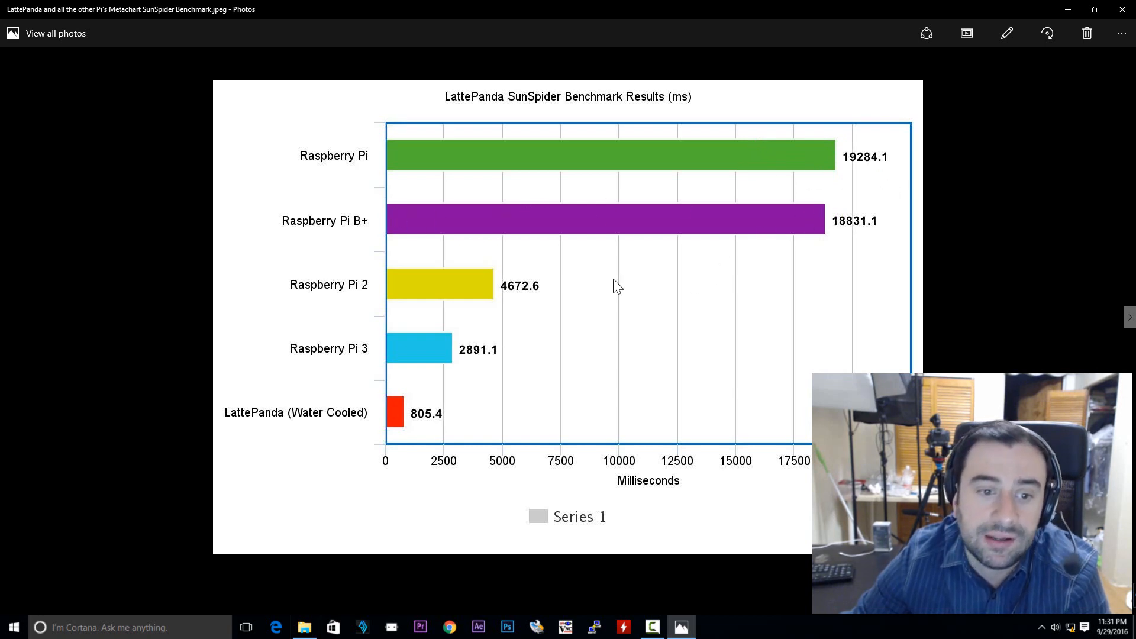
pyautogui.moveTo(388, 308)
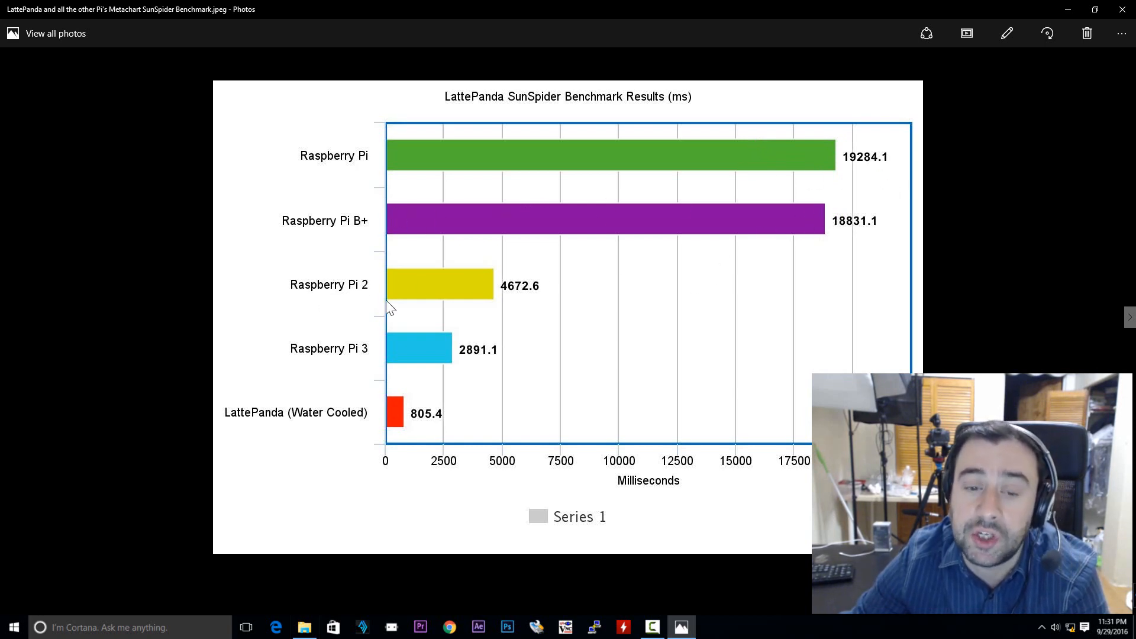
pyautogui.moveTo(347, 303)
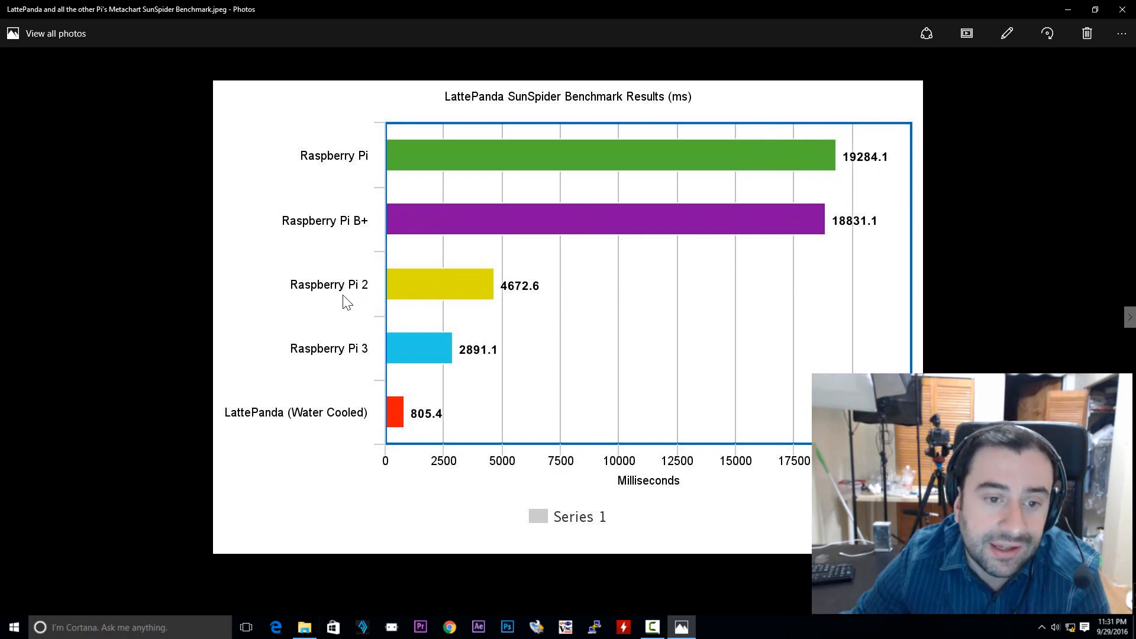
pyautogui.moveTo(384, 296)
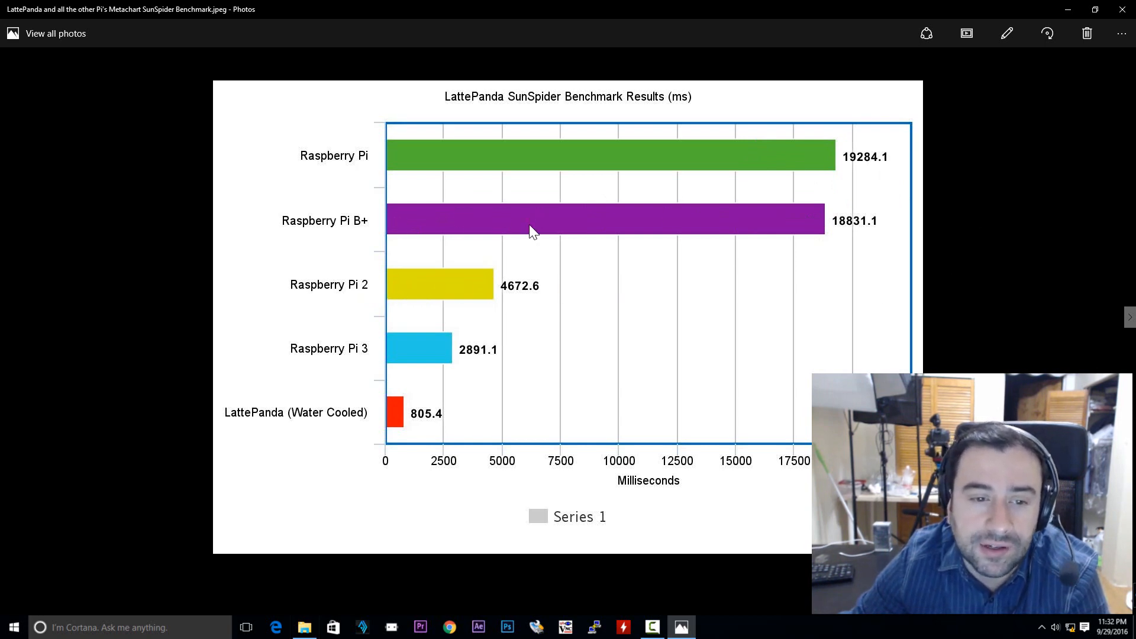
pyautogui.moveTo(386, 277)
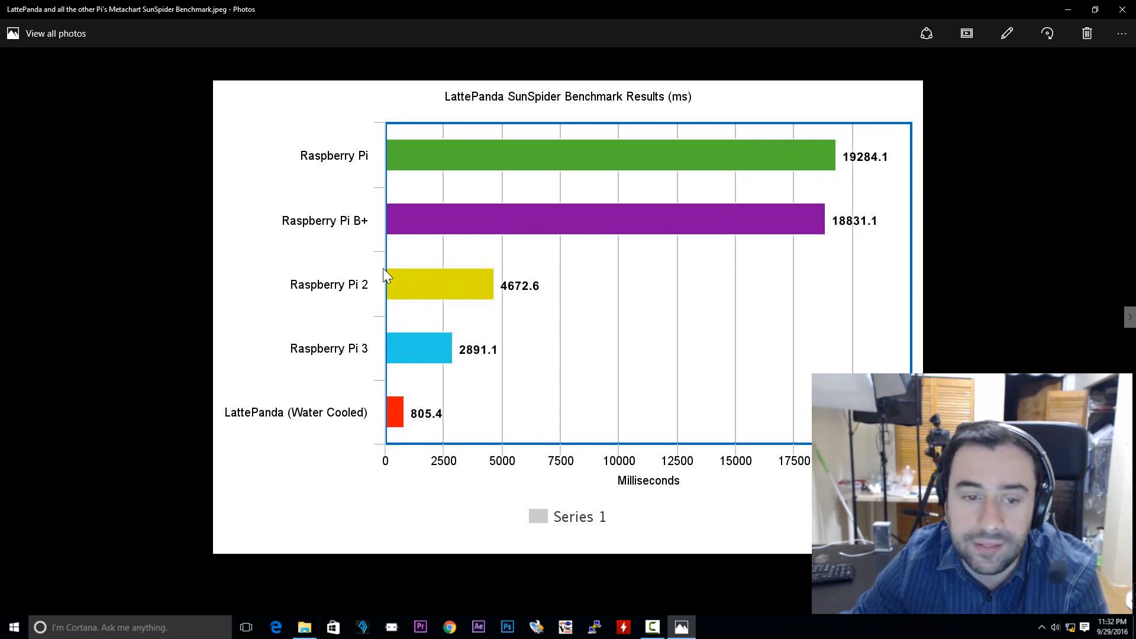
pyautogui.moveTo(545, 312)
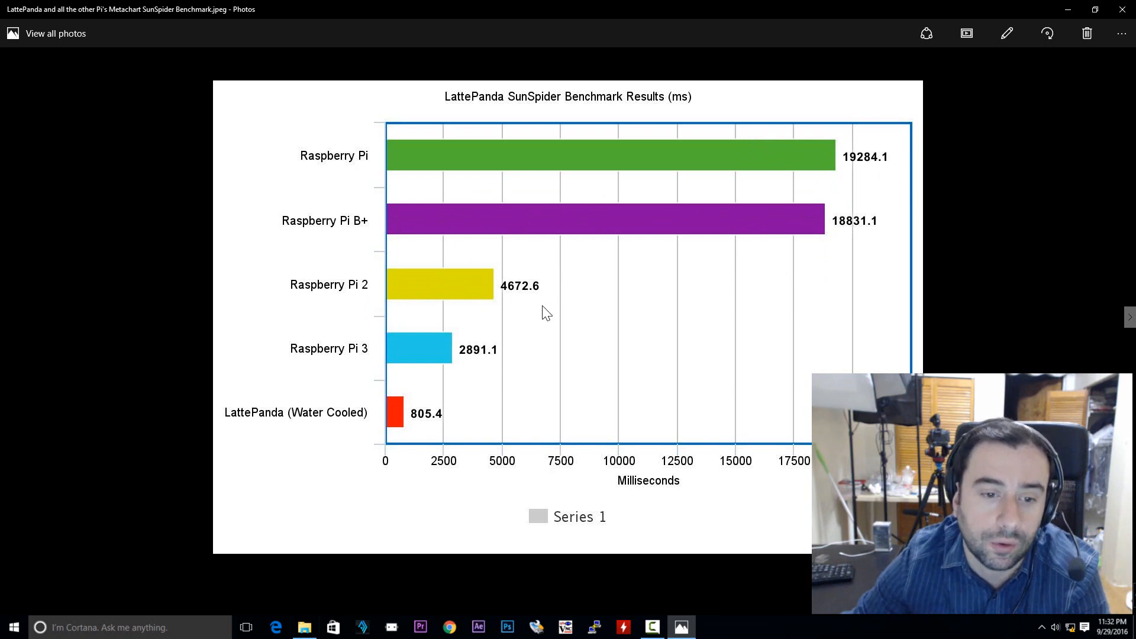
pyautogui.moveTo(1073, 306)
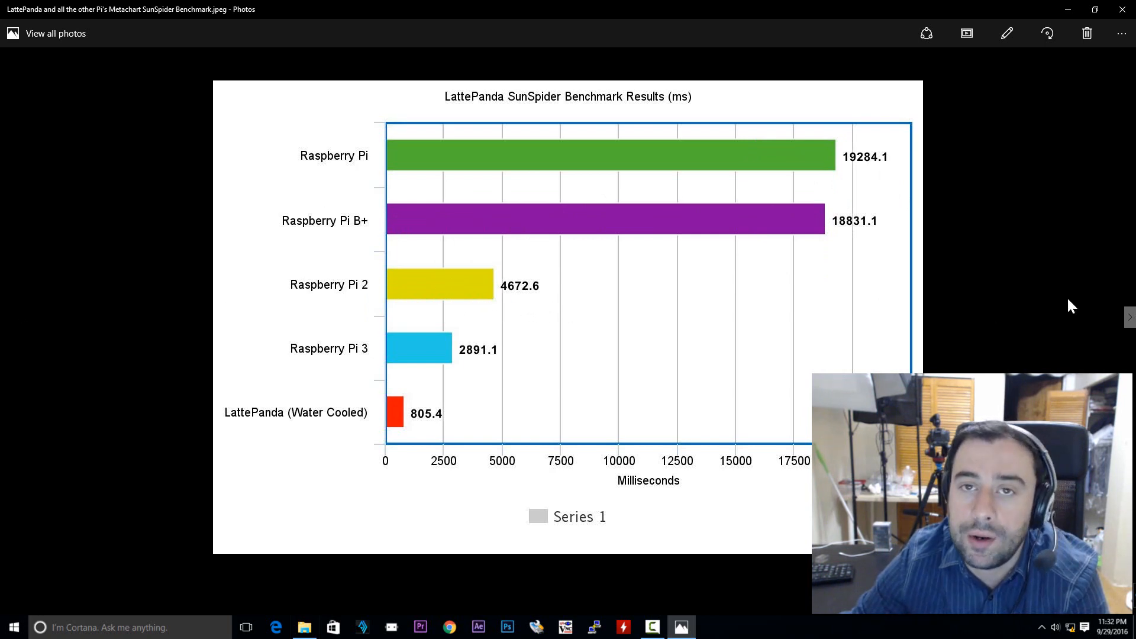
pyautogui.moveTo(376, 303)
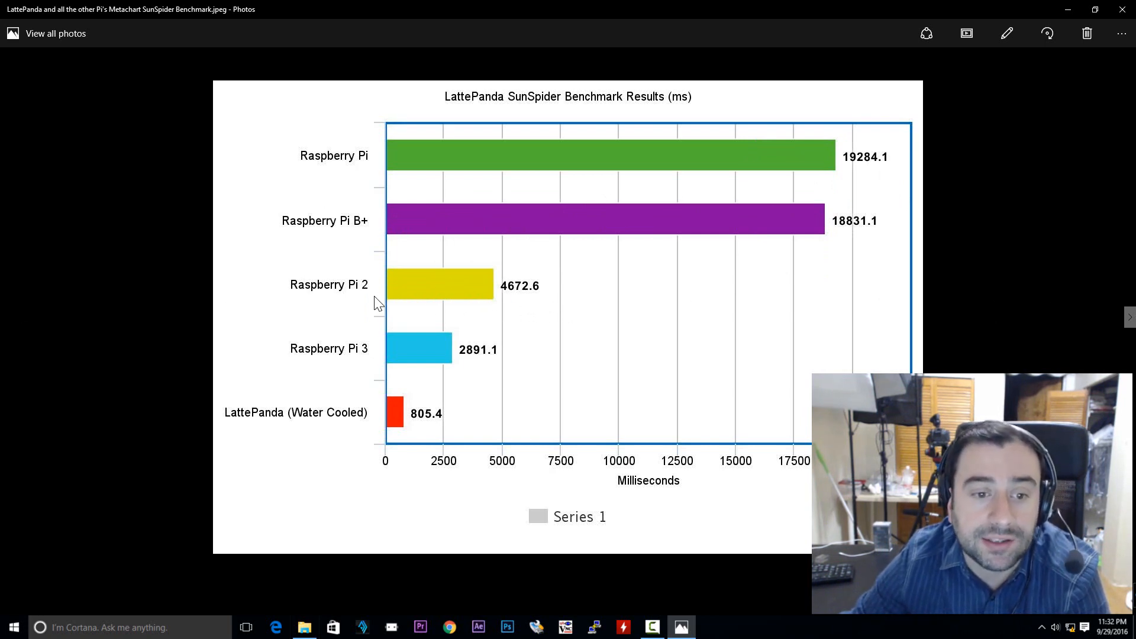
pyautogui.moveTo(504, 306)
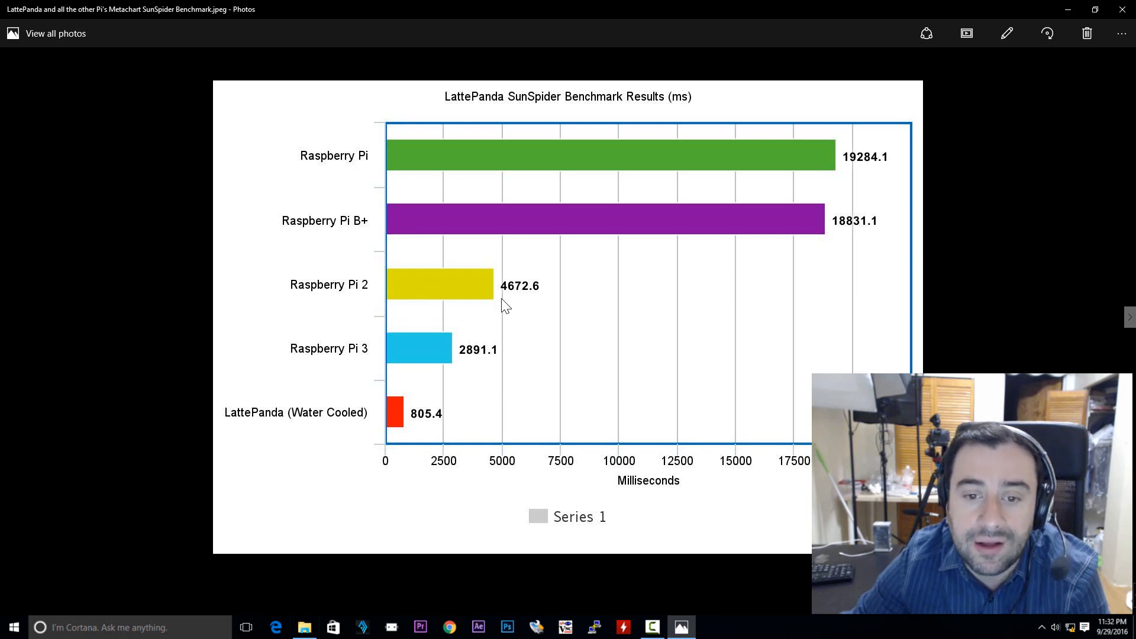
pyautogui.moveTo(499, 340)
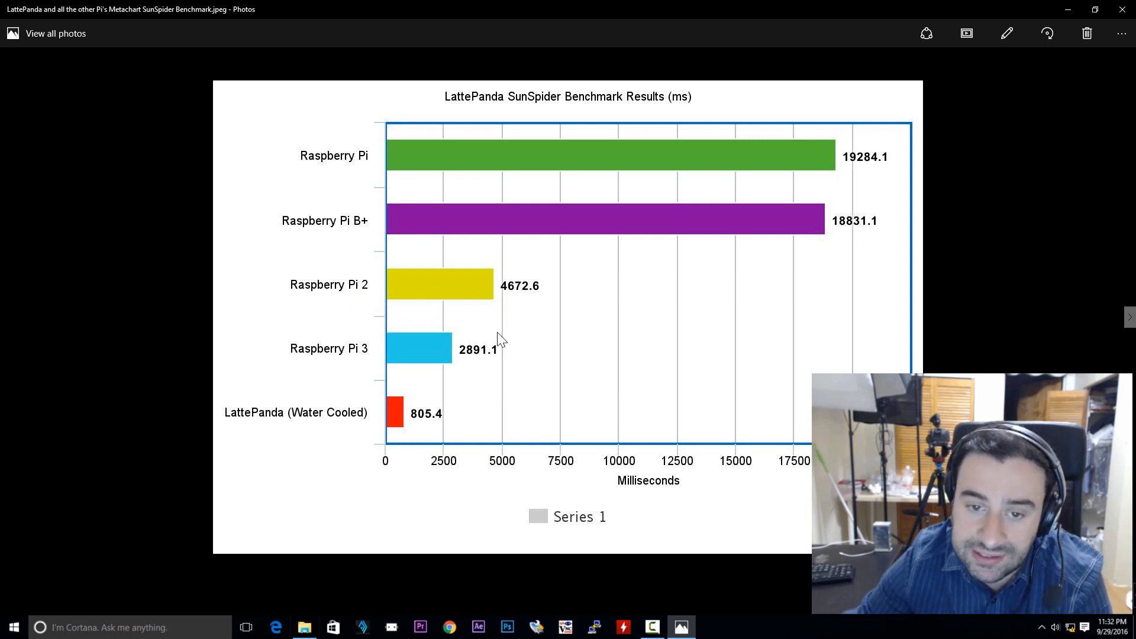
pyautogui.moveTo(508, 301)
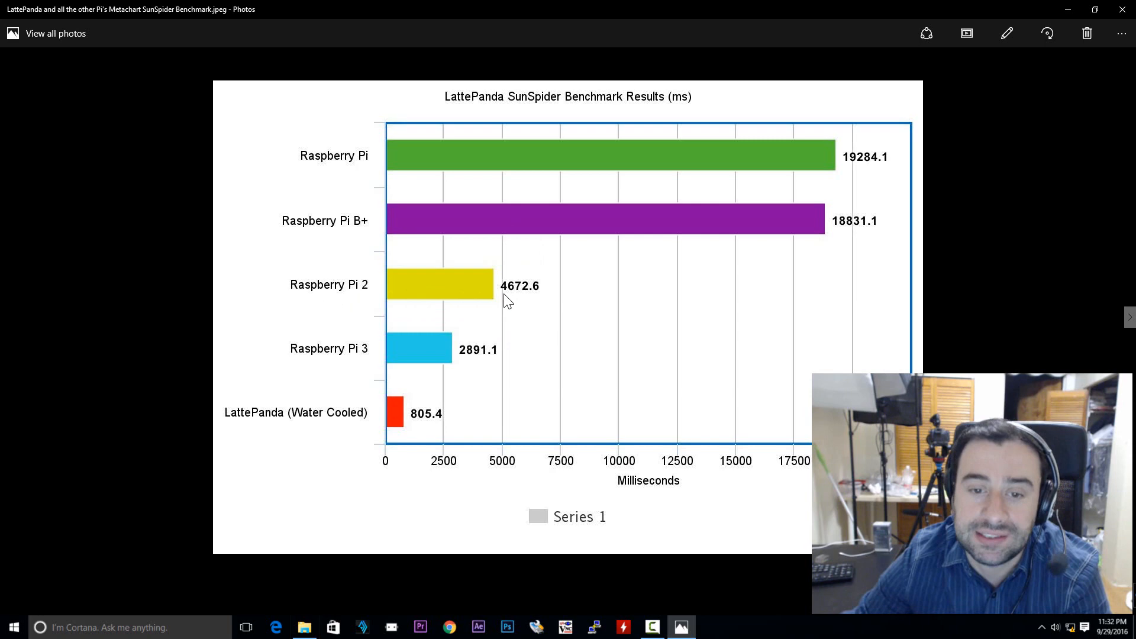
pyautogui.moveTo(832, 299)
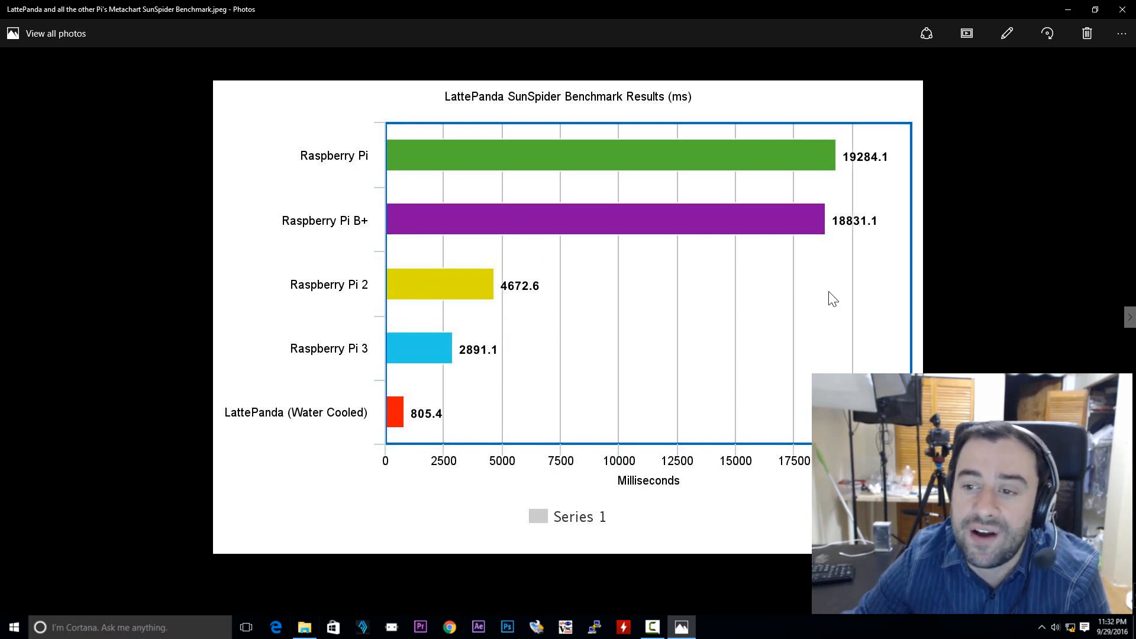
pyautogui.moveTo(664, 306)
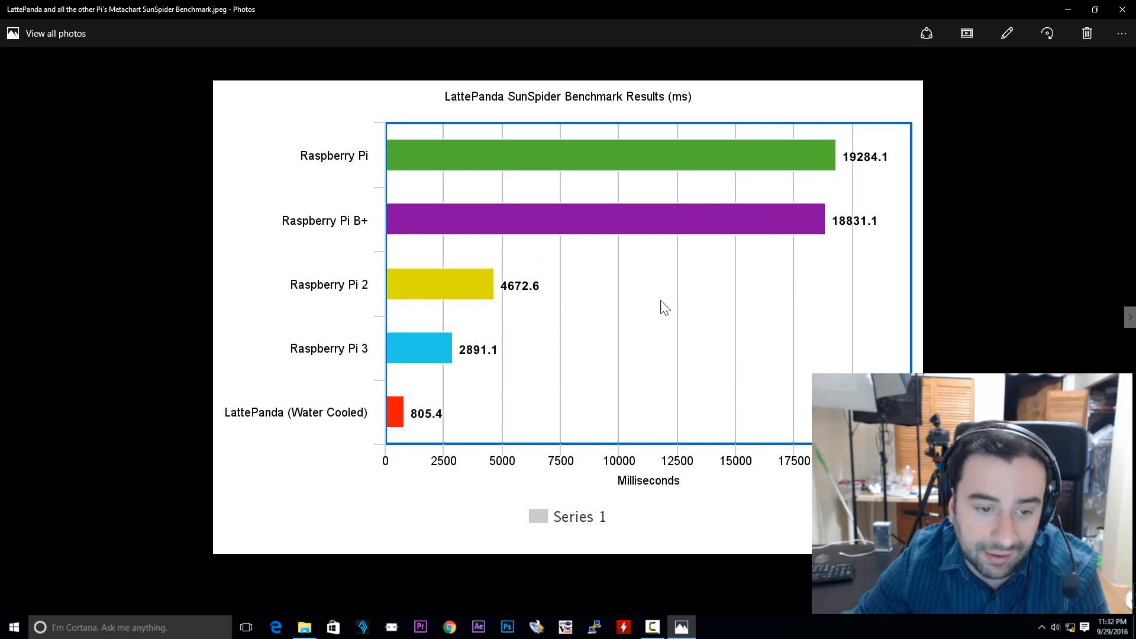
pyautogui.moveTo(474, 372)
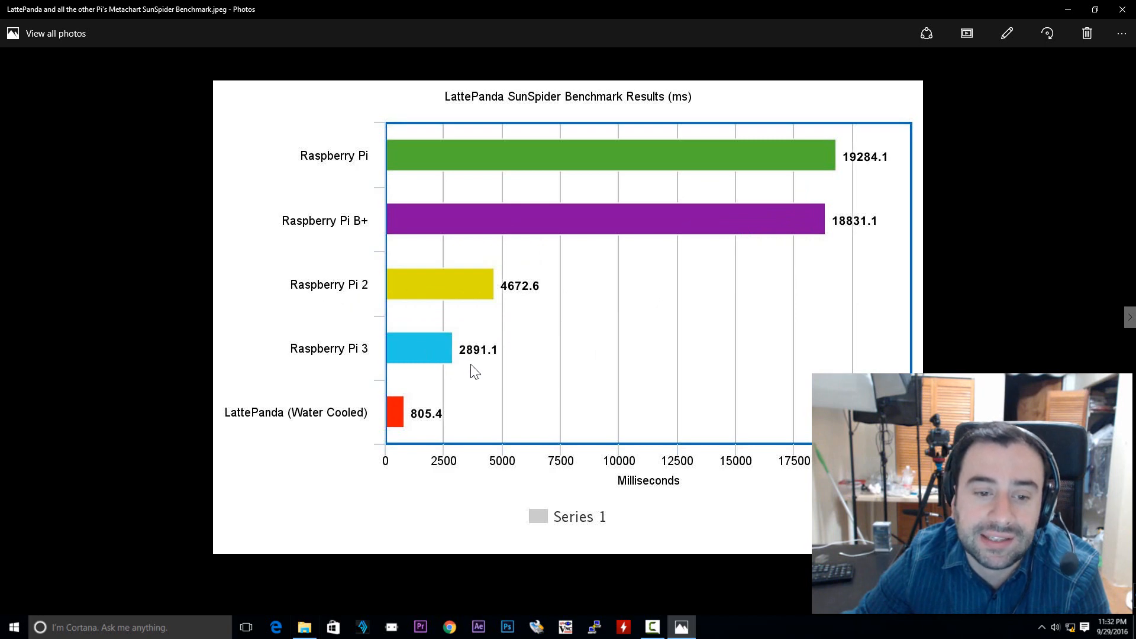
pyautogui.moveTo(470, 368)
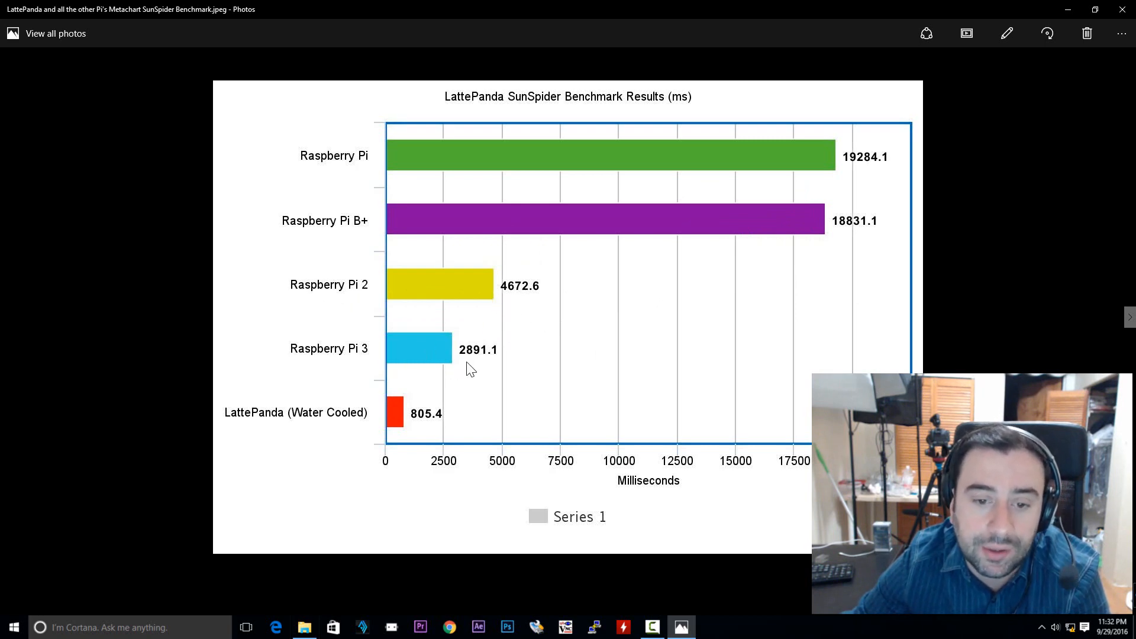
pyautogui.moveTo(443, 378)
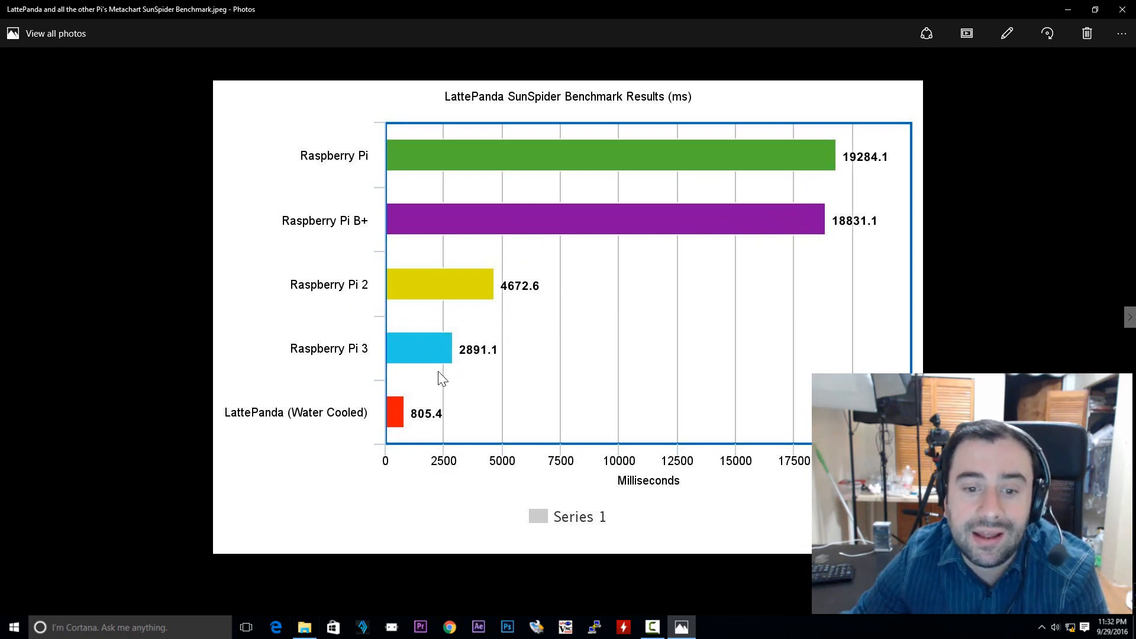
pyautogui.moveTo(486, 344)
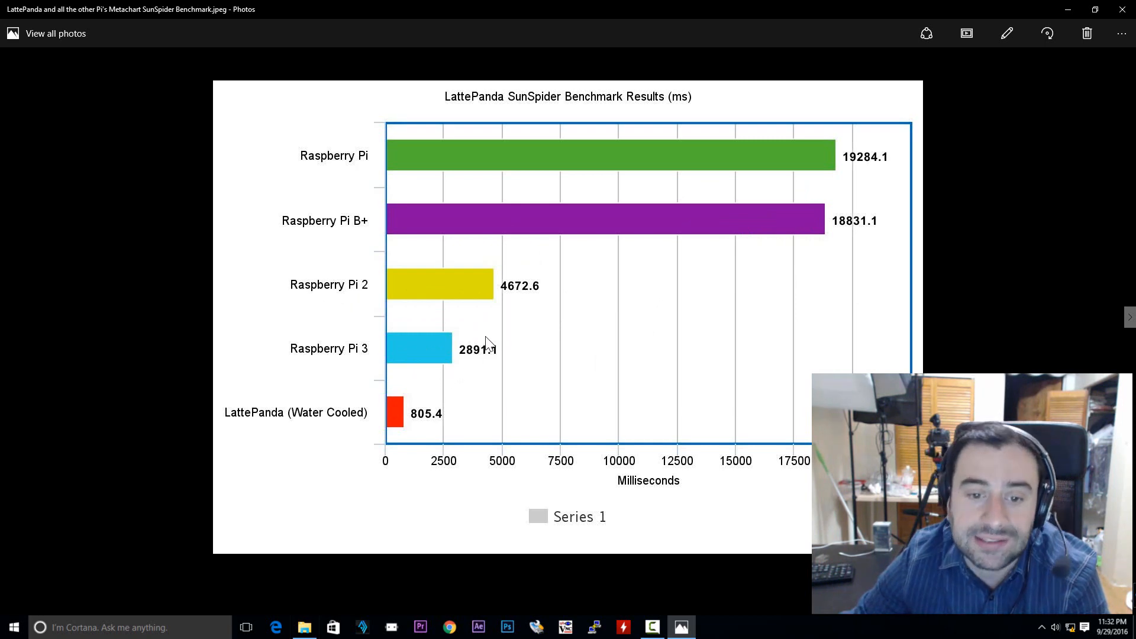
pyautogui.moveTo(525, 337)
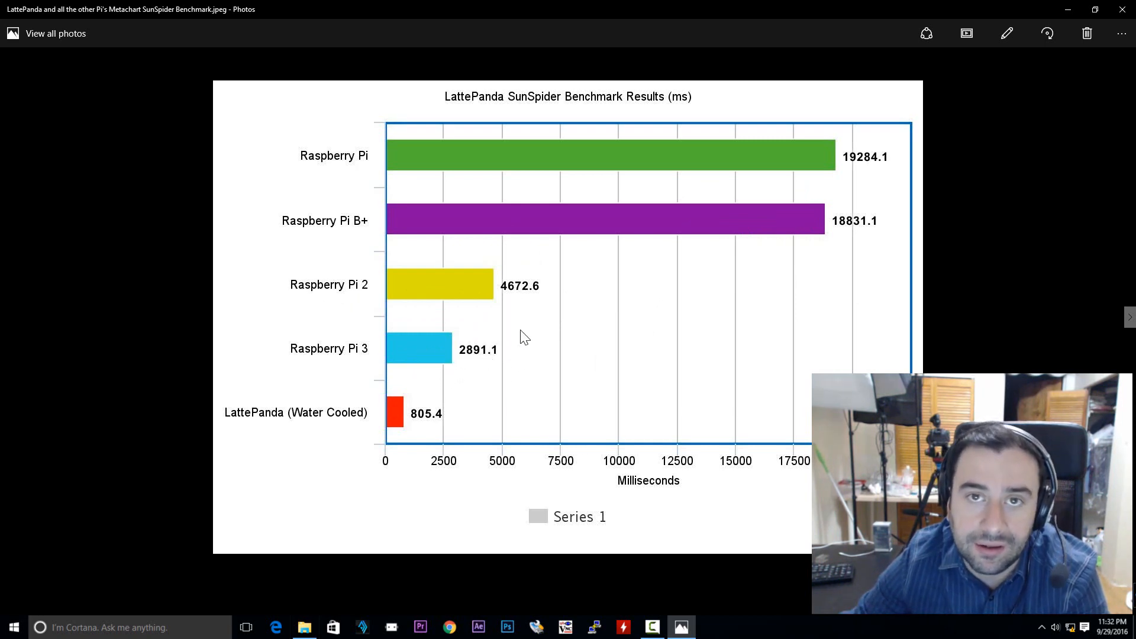
pyautogui.moveTo(486, 439)
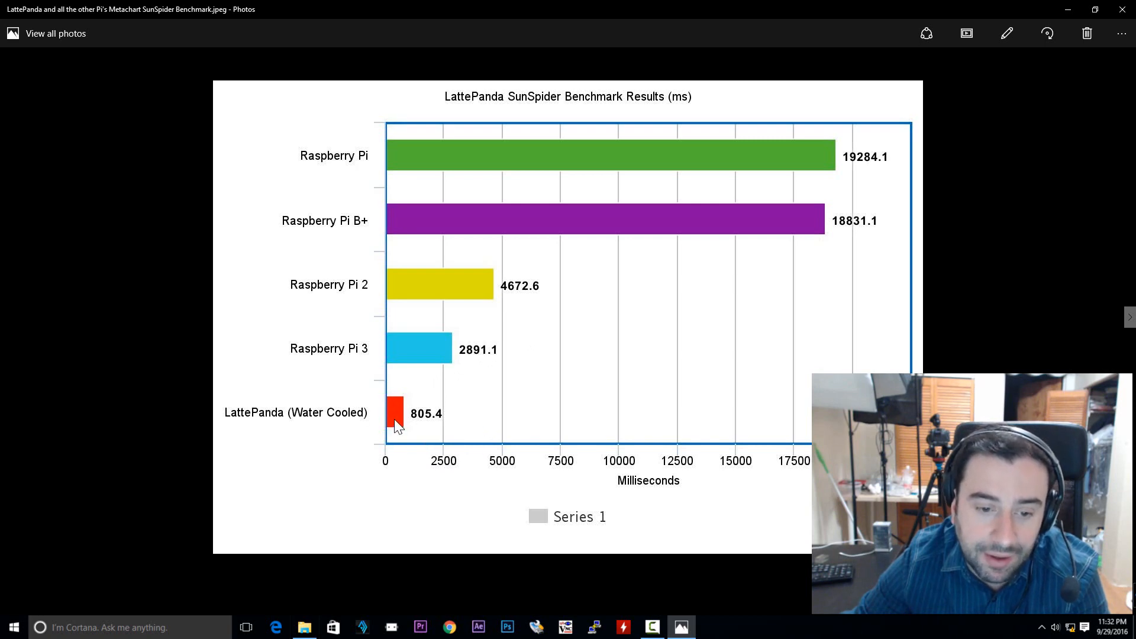
pyautogui.moveTo(566, 438)
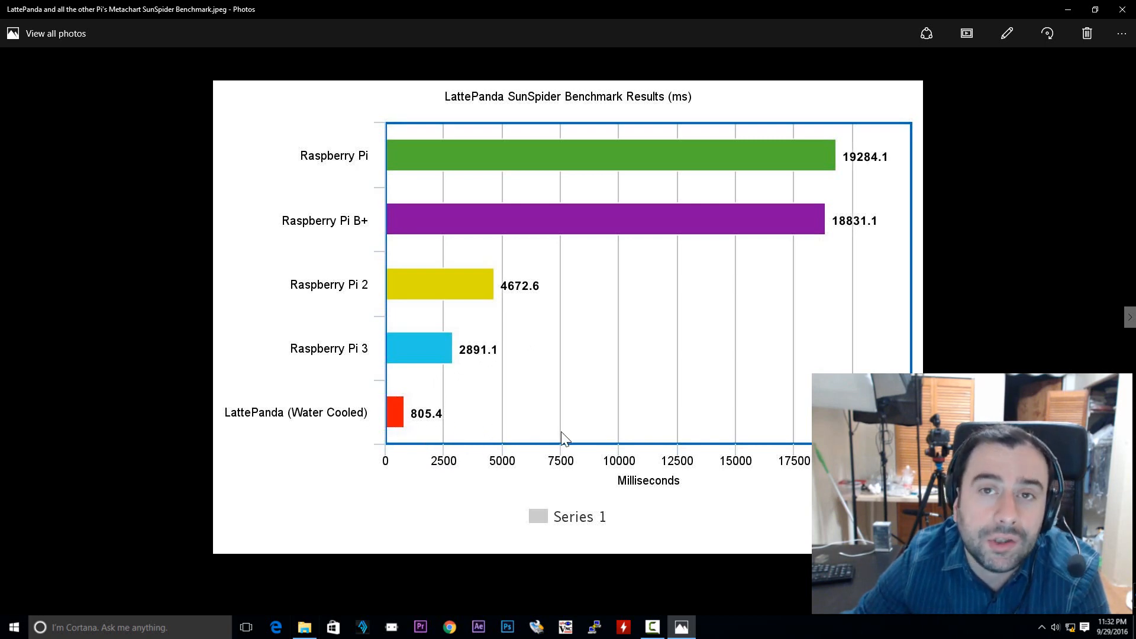
pyautogui.moveTo(569, 430)
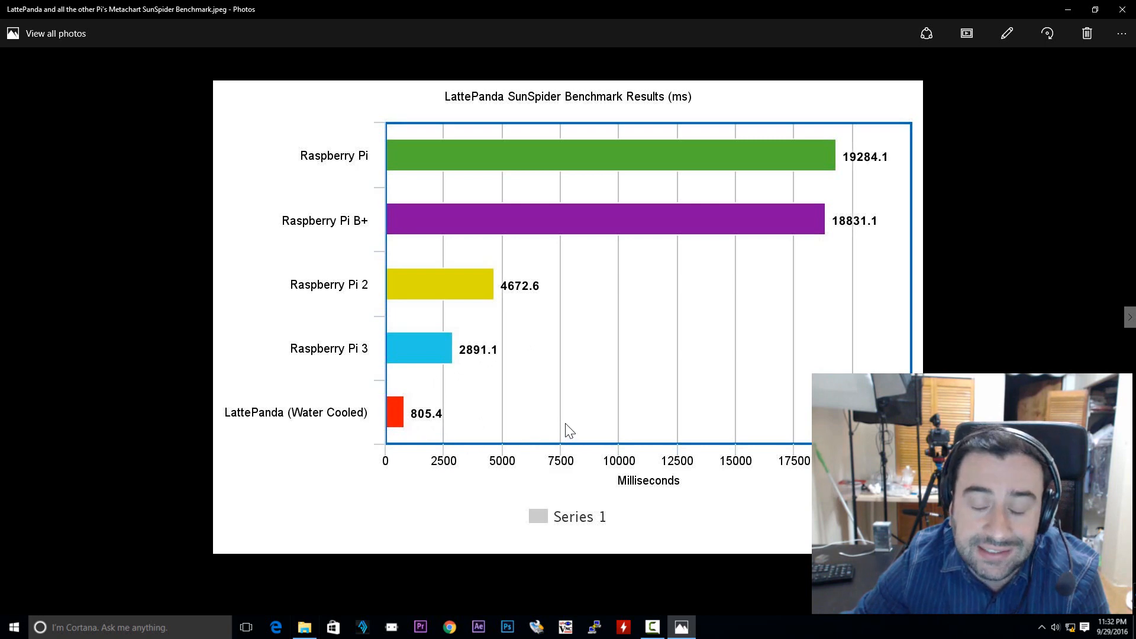
pyautogui.moveTo(646, 463)
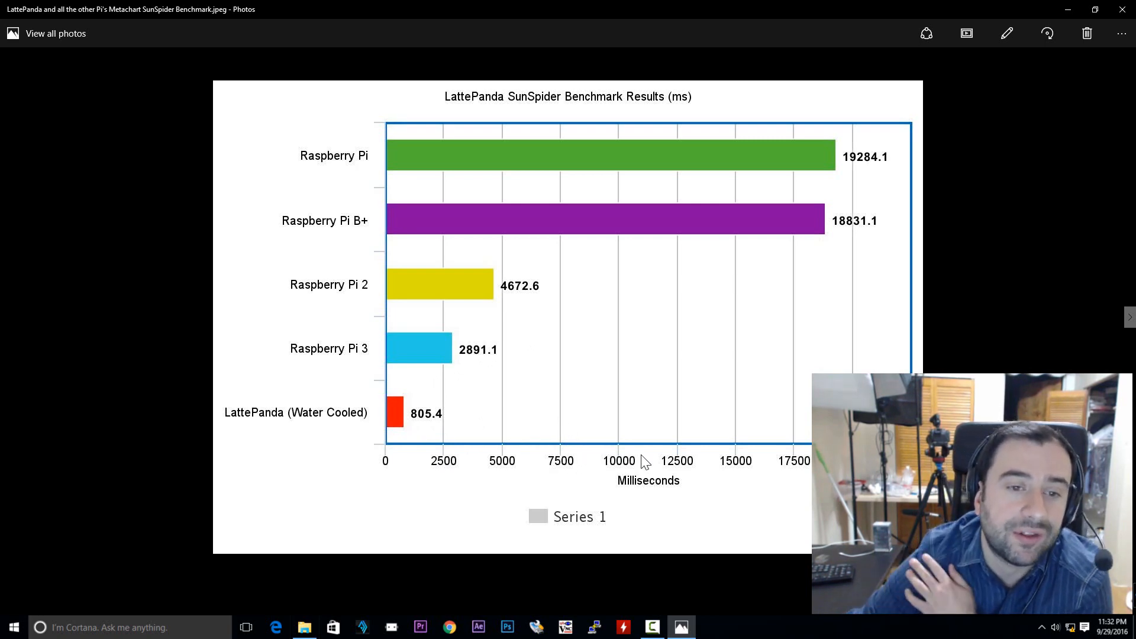
pyautogui.moveTo(649, 428)
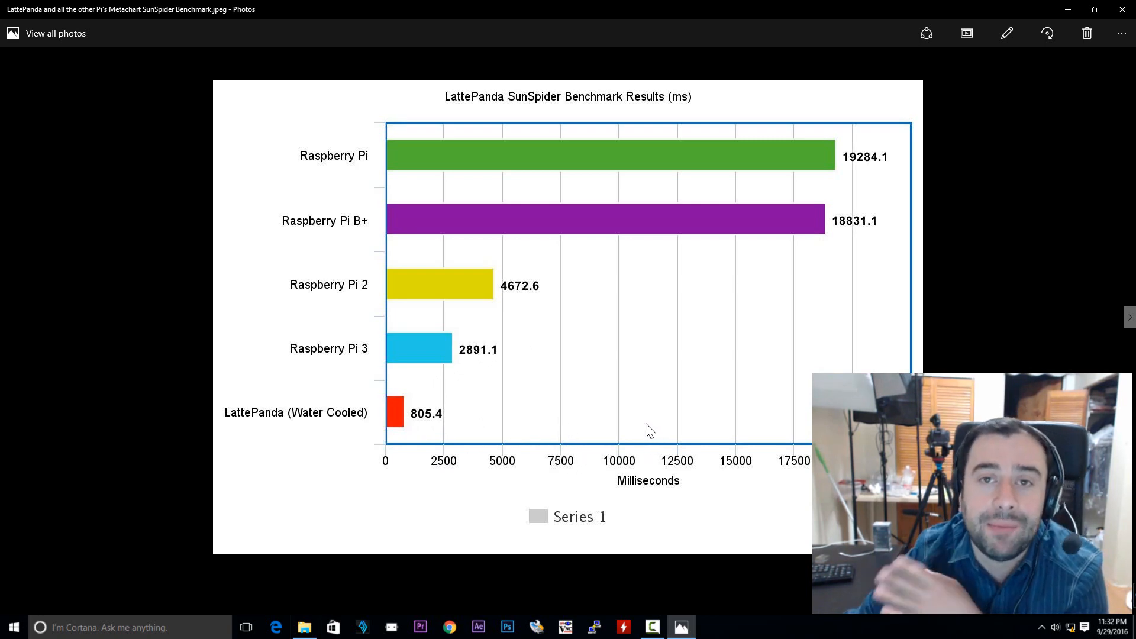
pyautogui.moveTo(667, 366)
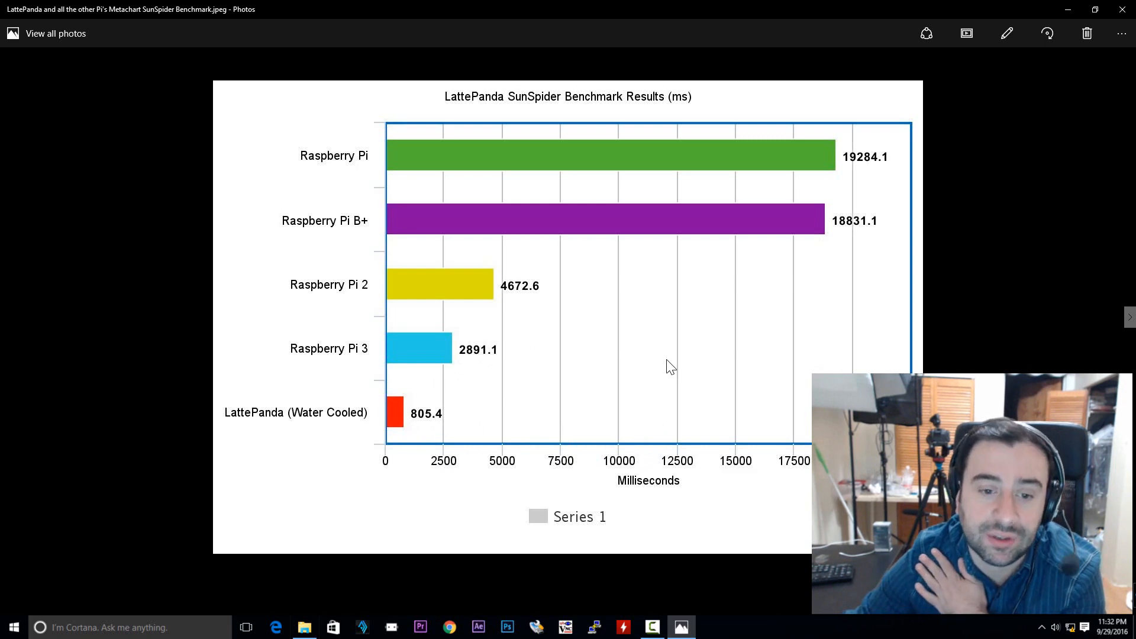
pyautogui.moveTo(655, 363)
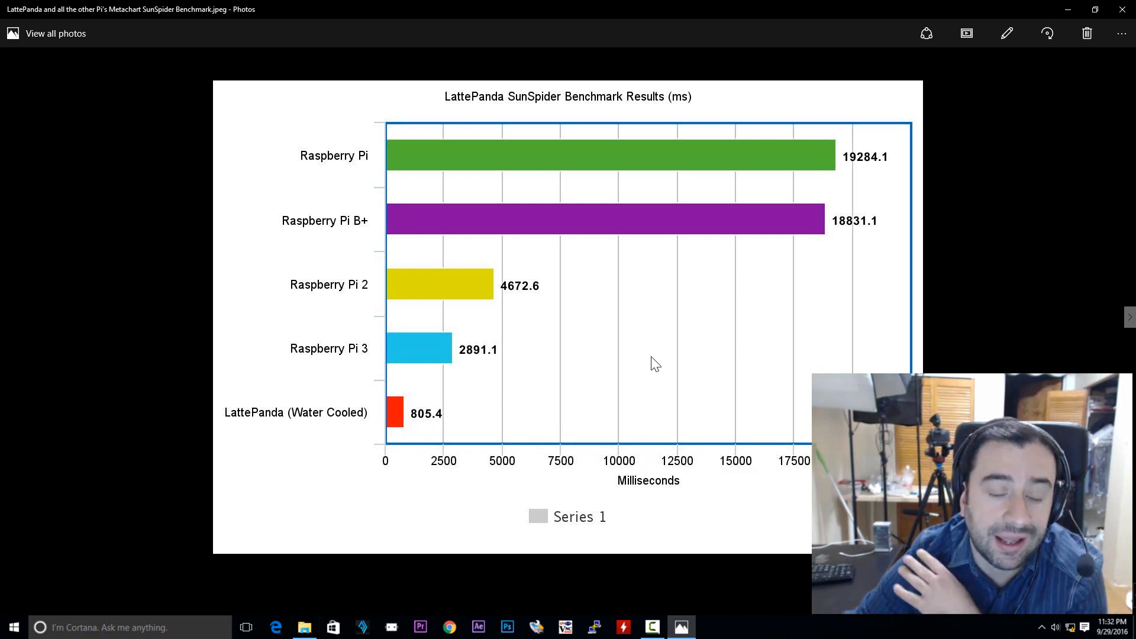
pyautogui.moveTo(697, 276)
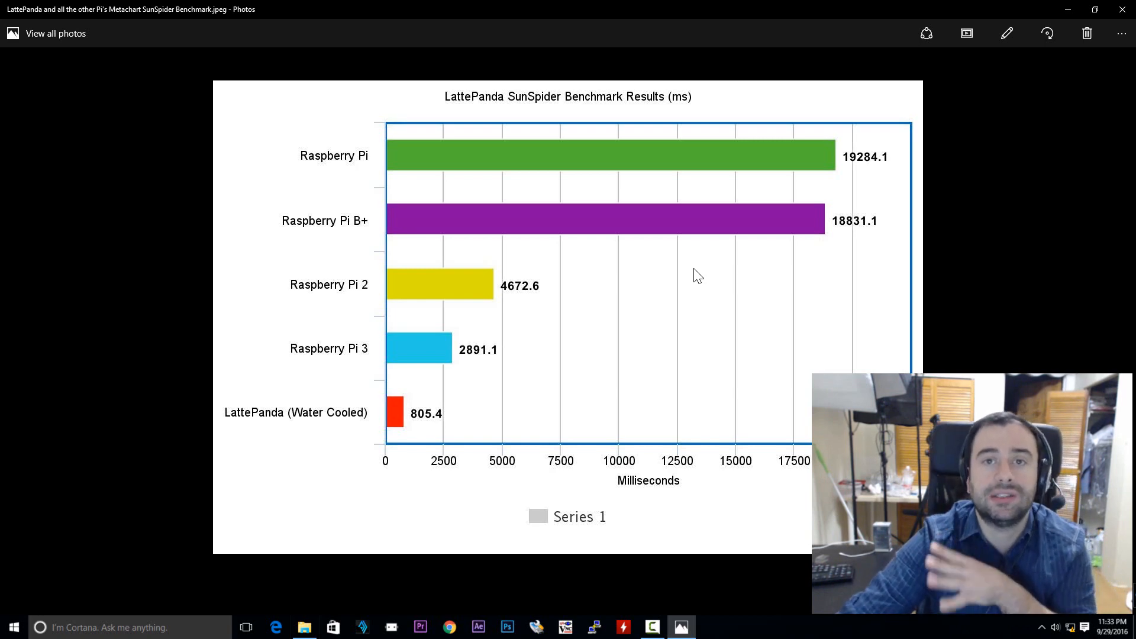
pyautogui.moveTo(690, 276)
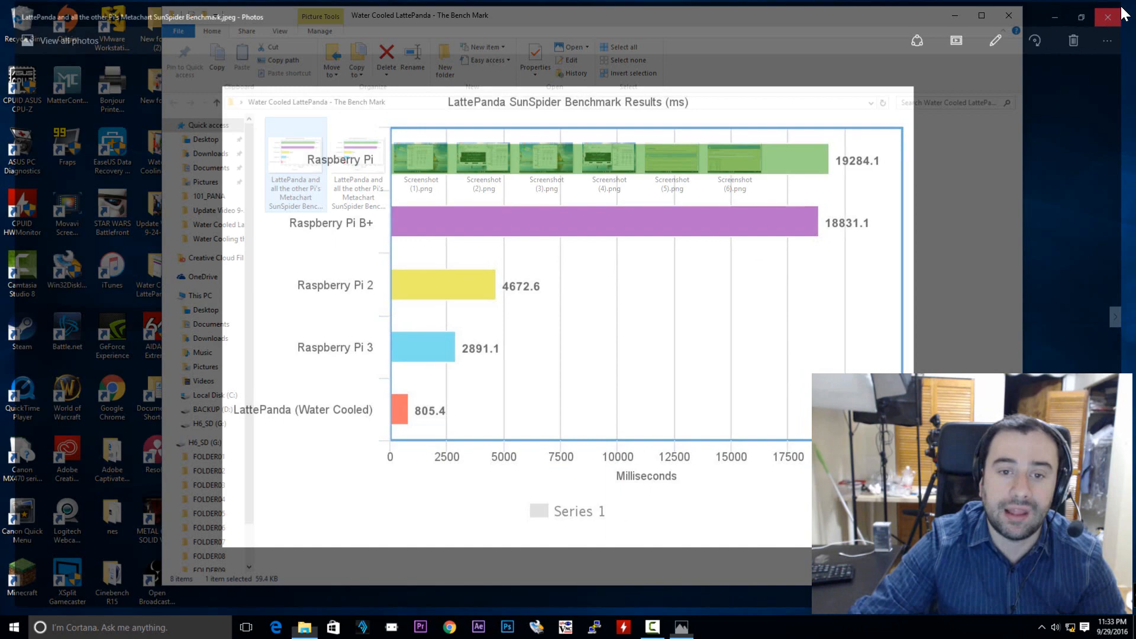
# Close the SunSpider chart so the benchmark screenshots folder shows again
pyautogui.click(1105, 15)
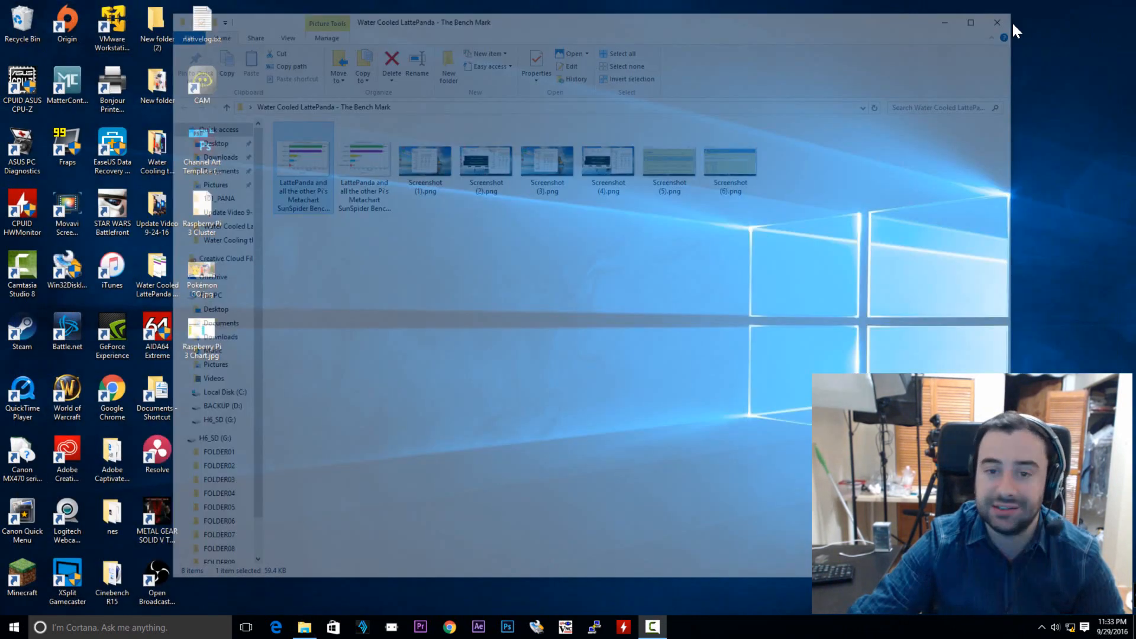
# Close the benchmark folder window, leaving only the Windows desktop
pyautogui.click(997, 23)
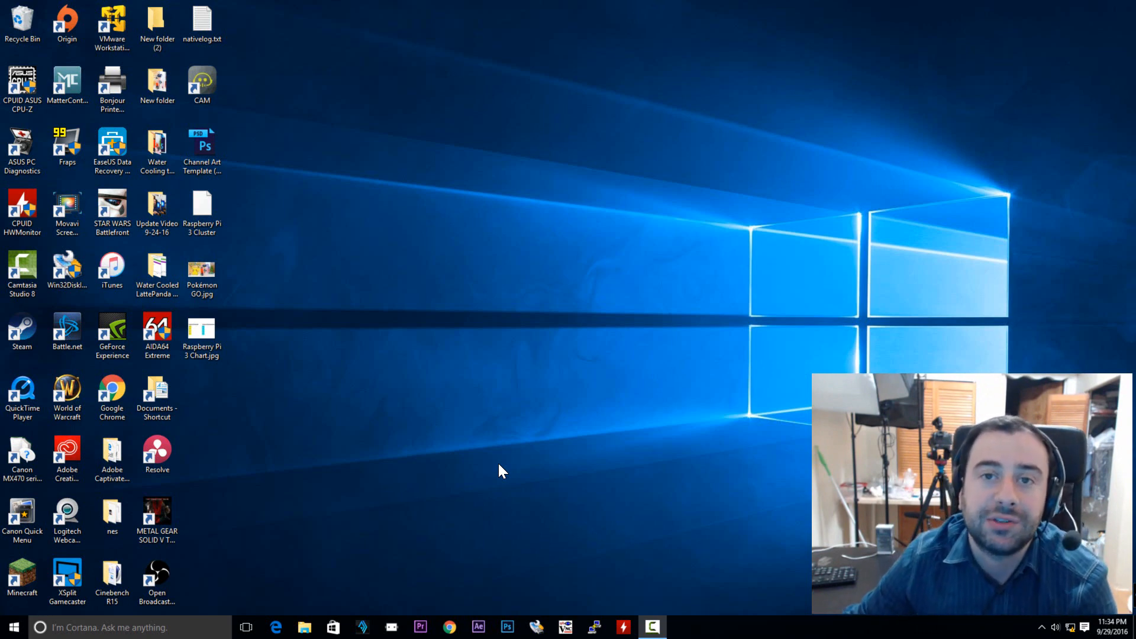
pyautogui.moveTo(464, 467)
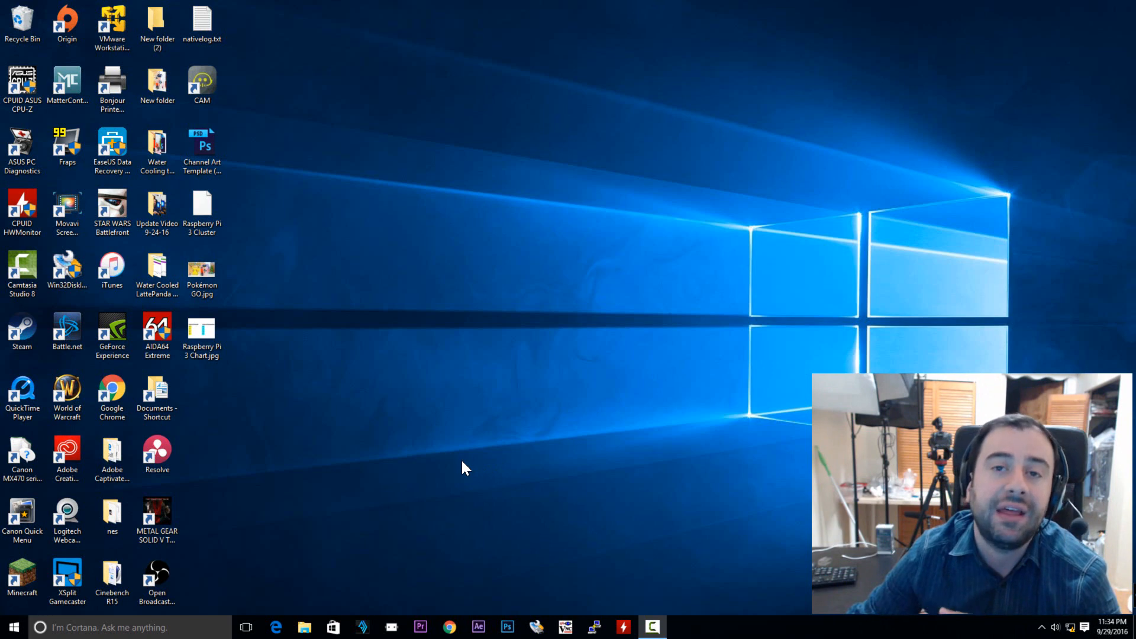
pyautogui.moveTo(435, 362)
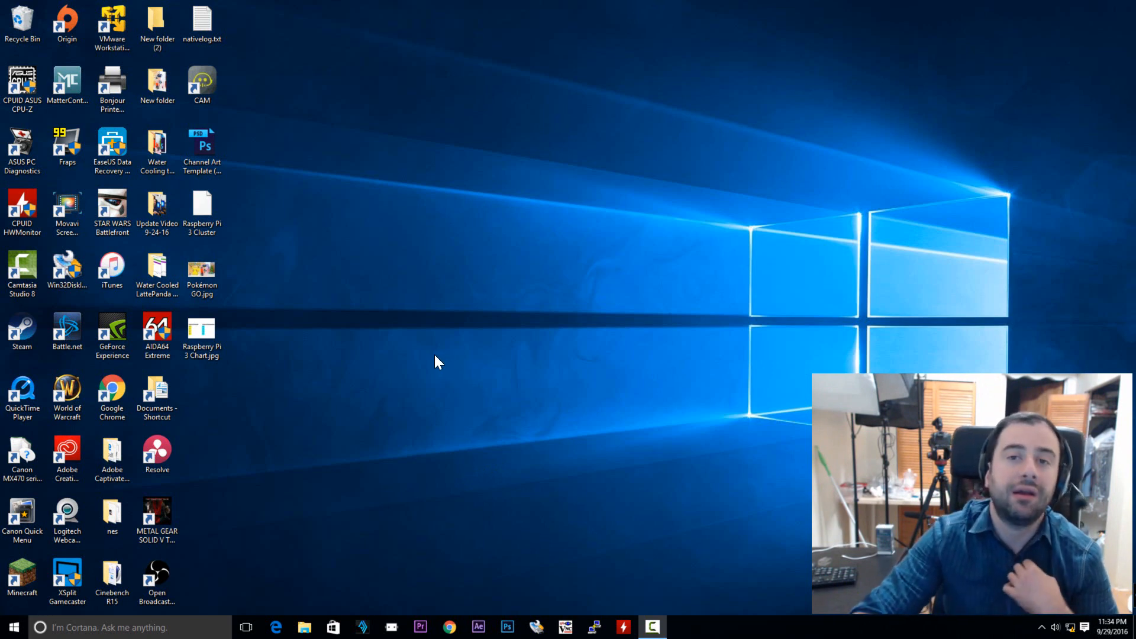
pyautogui.moveTo(397, 367)
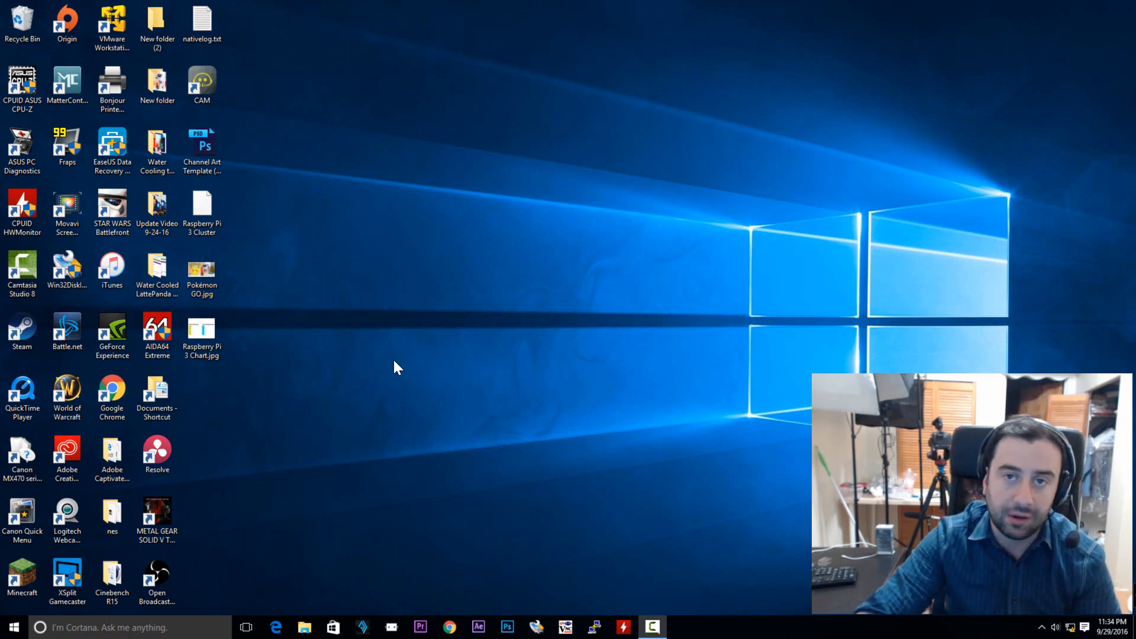
pyautogui.moveTo(388, 368)
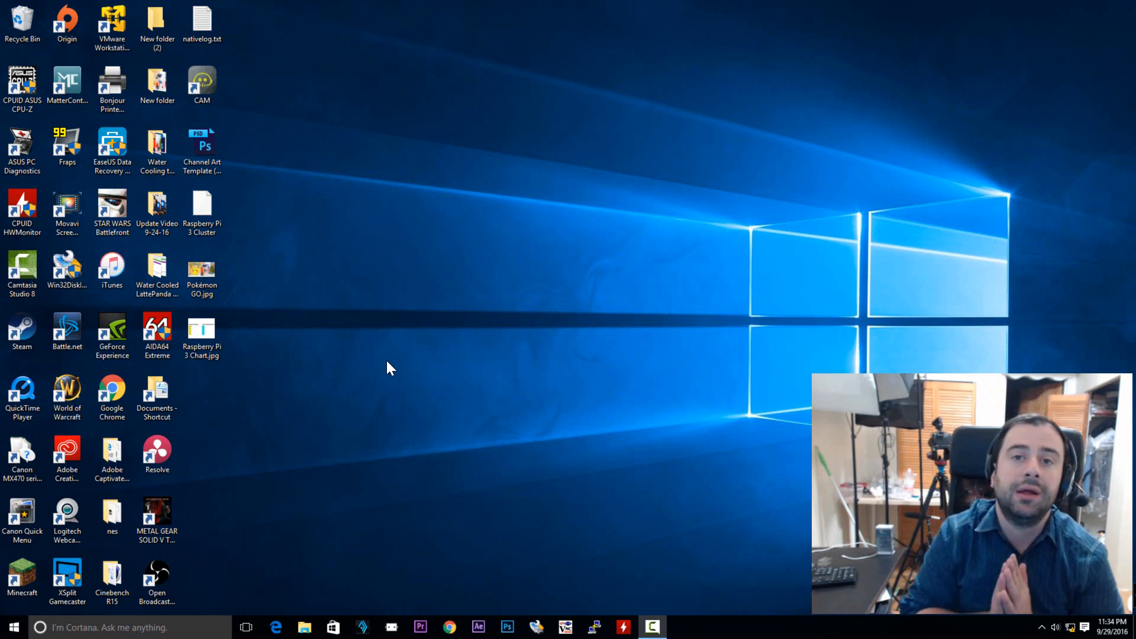